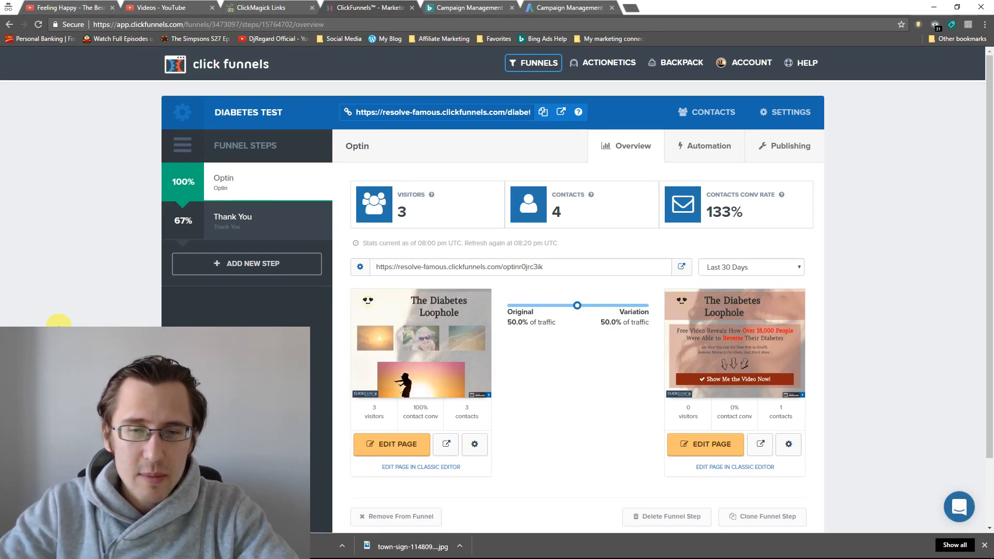
{"action": "mouse_move", "coordinate": [446, 444]}
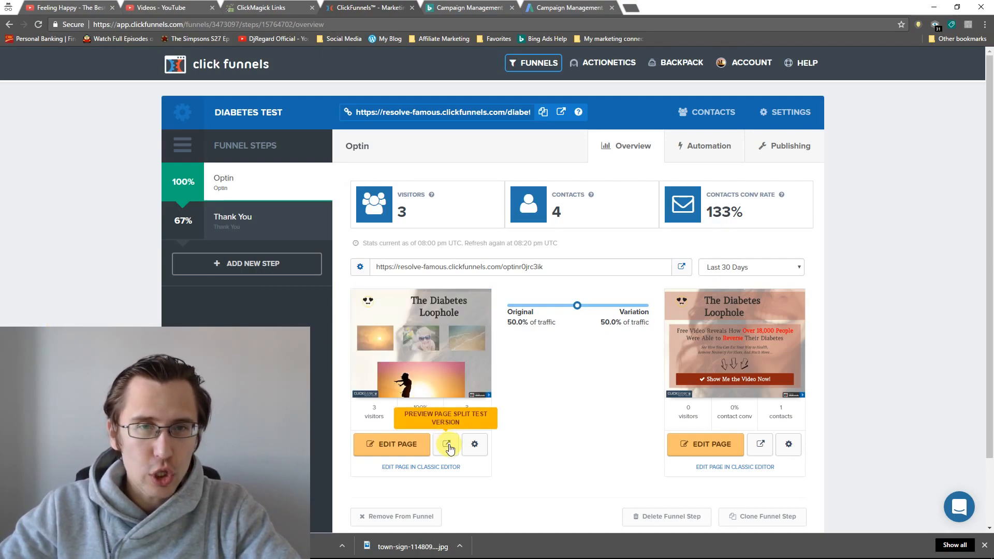
Preview the original optin page version, then bring that version into the page editor
{"action": "left_click", "coordinate": [447, 444]}
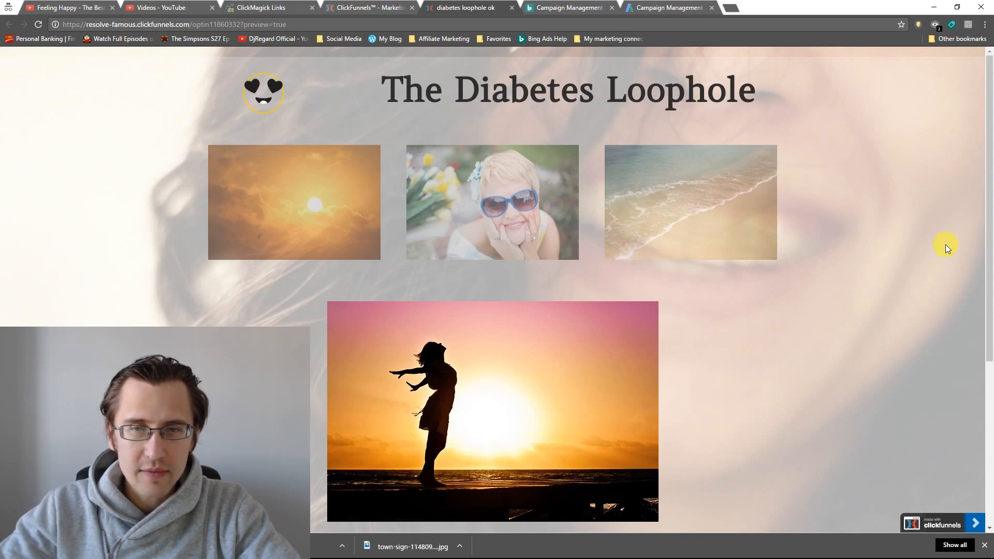
{"action": "mouse_move", "coordinate": [885, 264]}
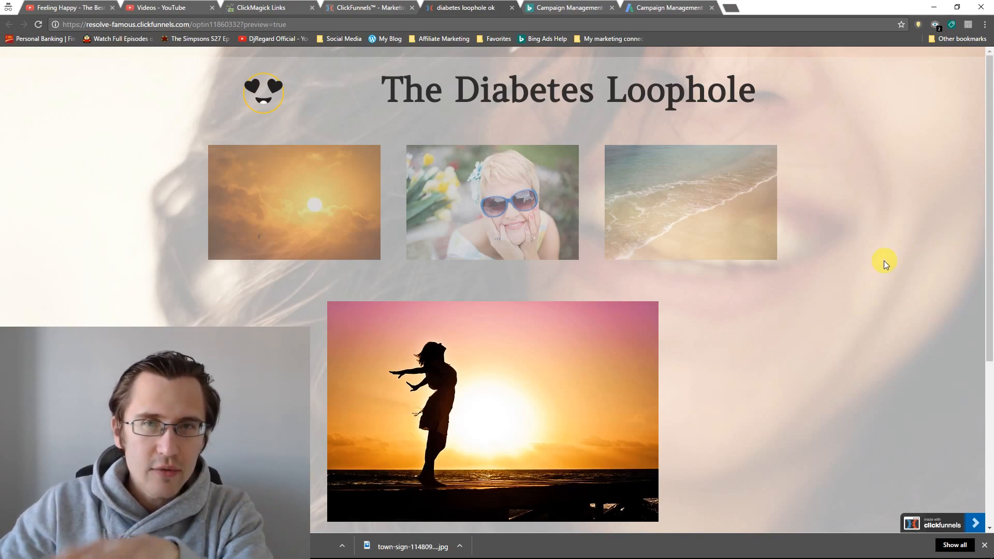
{"action": "mouse_move", "coordinate": [782, 173]}
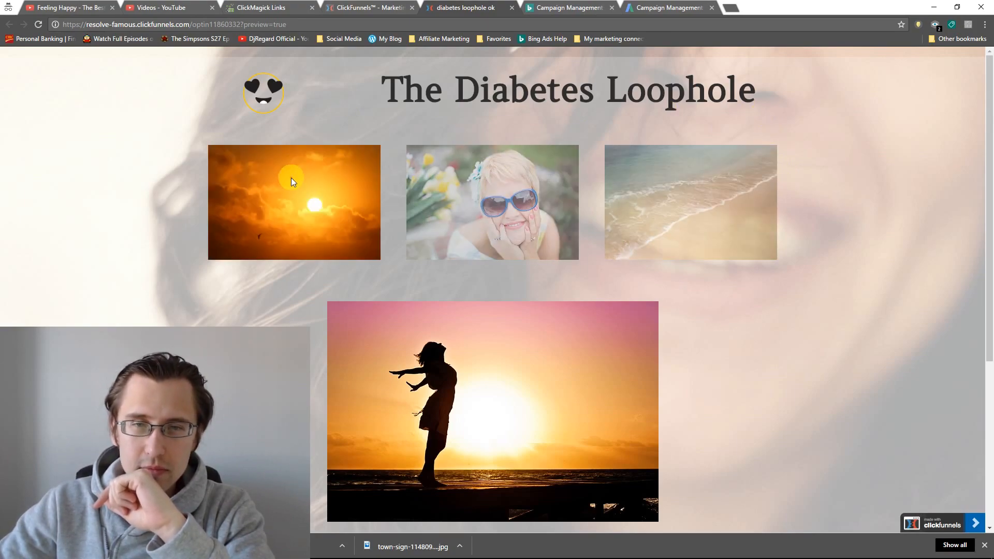
{"action": "mouse_move", "coordinate": [818, 158]}
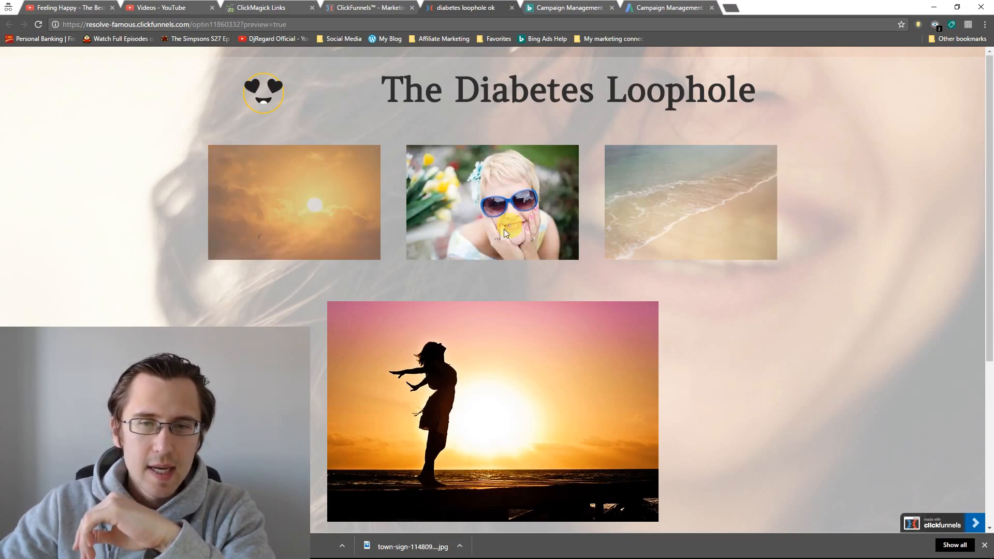
{"action": "mouse_move", "coordinate": [764, 301]}
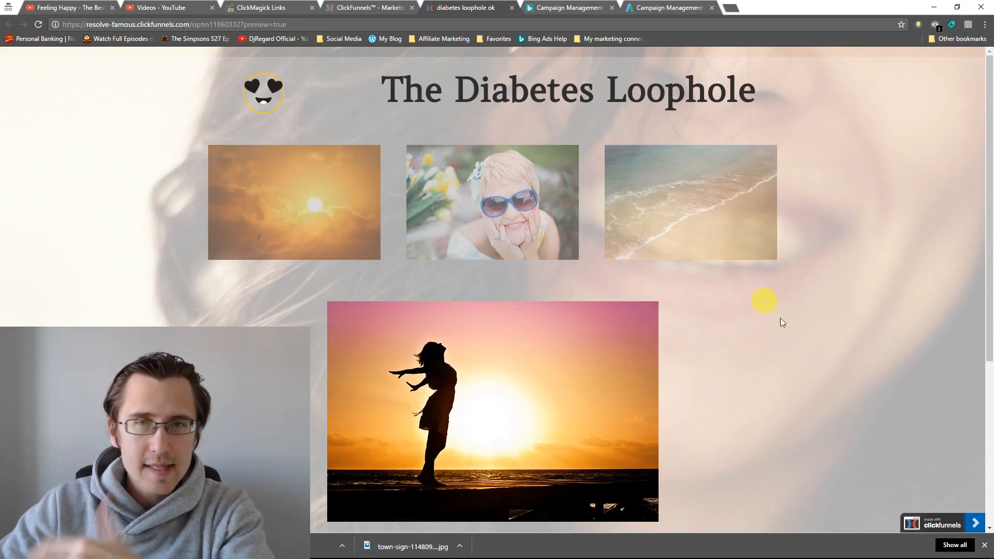
{"action": "mouse_move", "coordinate": [803, 329]}
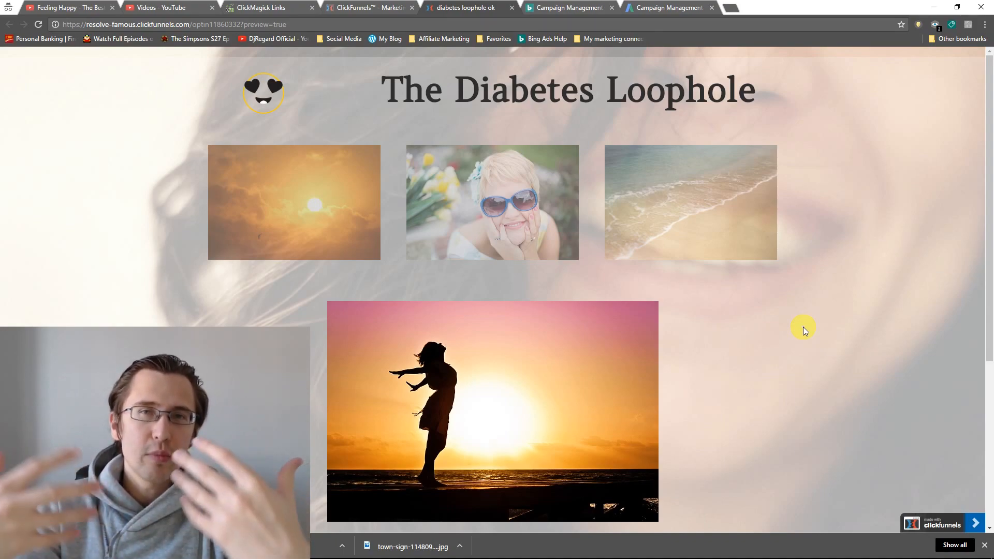
{"action": "mouse_move", "coordinate": [797, 320]}
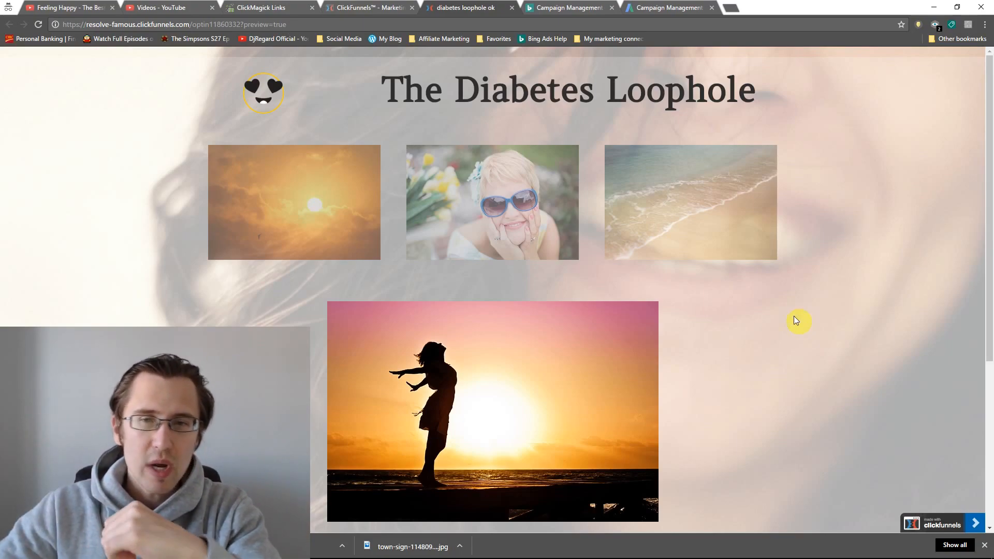
{"action": "scroll", "scroll_direction": "down", "scroll_amount": 3}
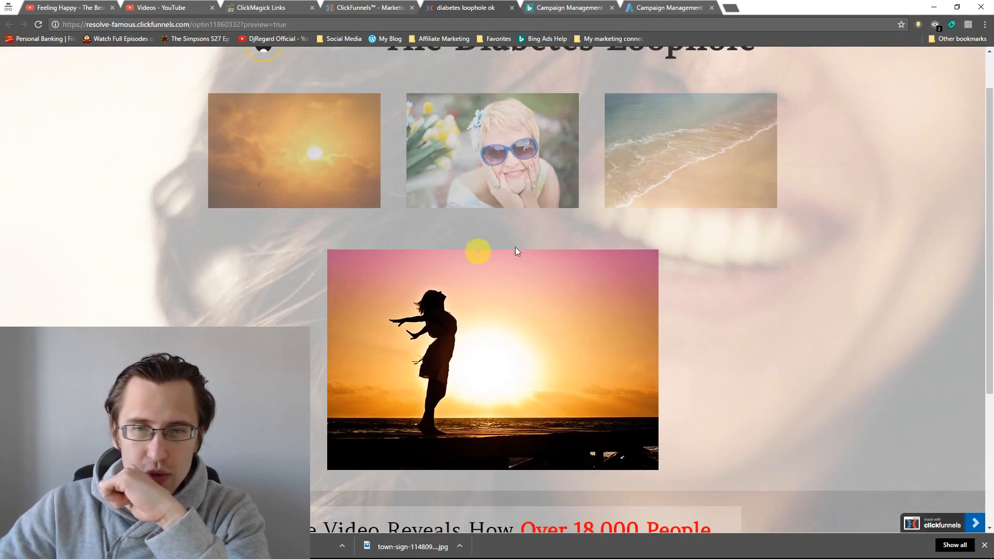
{"action": "scroll", "scroll_direction": "down", "scroll_amount": 3}
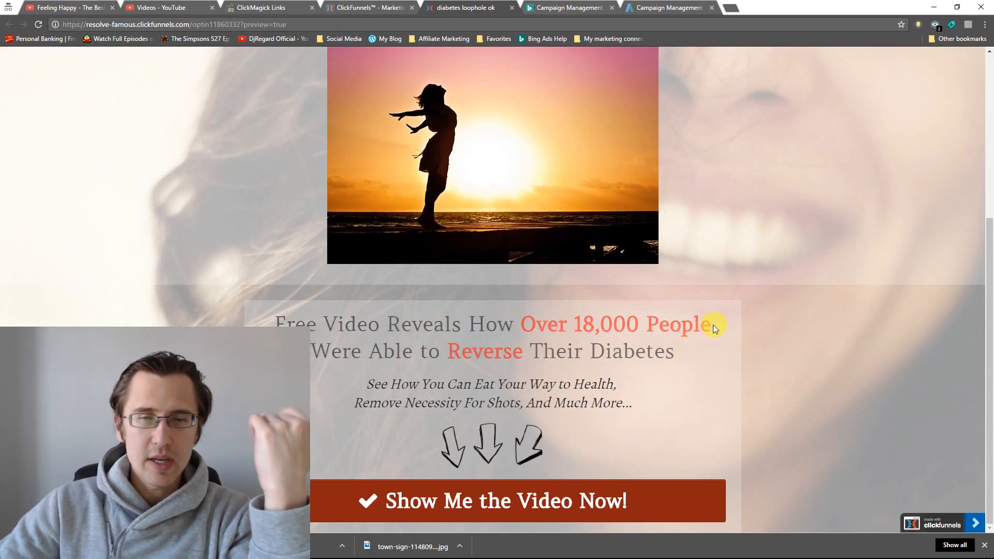
{"action": "scroll", "scroll_direction": "up", "scroll_amount": 3}
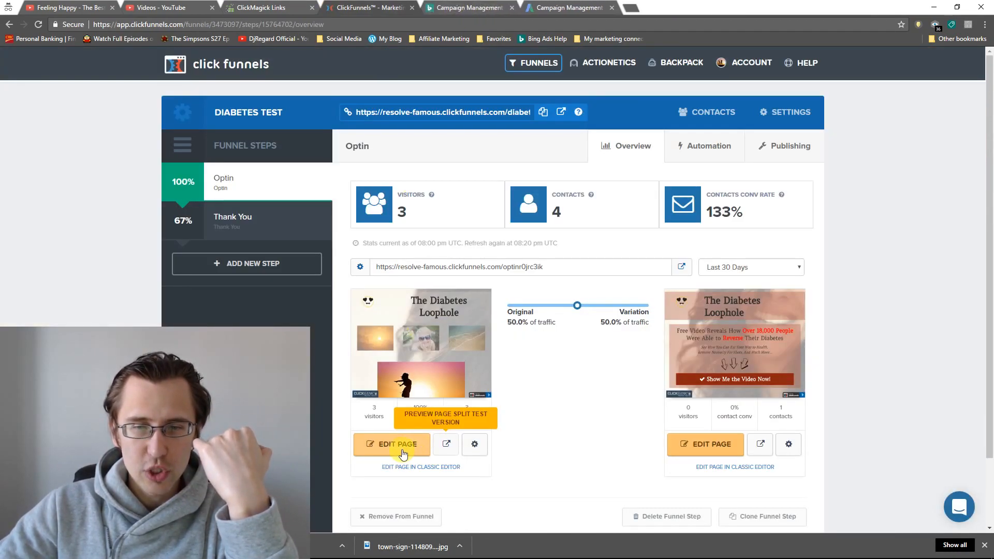
{"action": "left_click", "coordinate": [398, 444]}
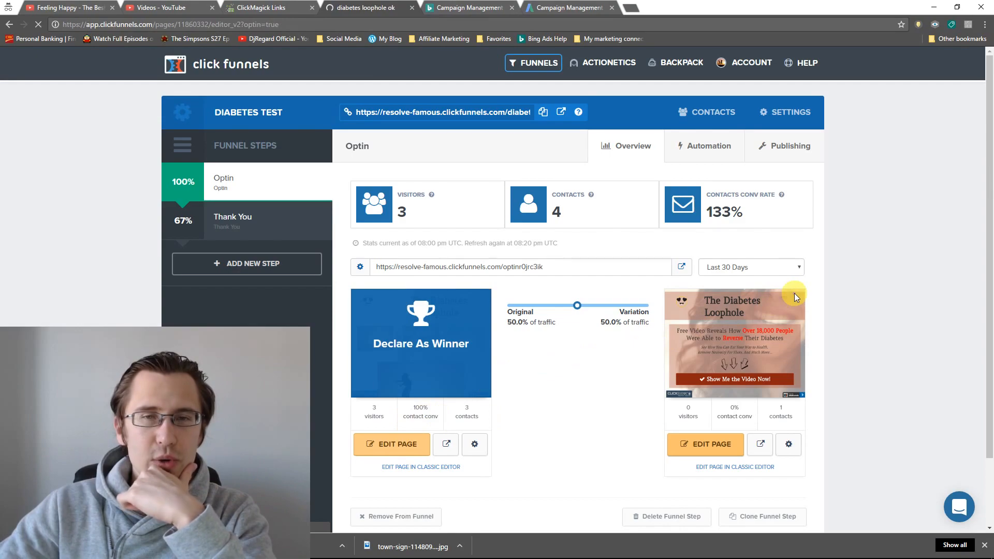
{"action": "left_click", "coordinate": [390, 444]}
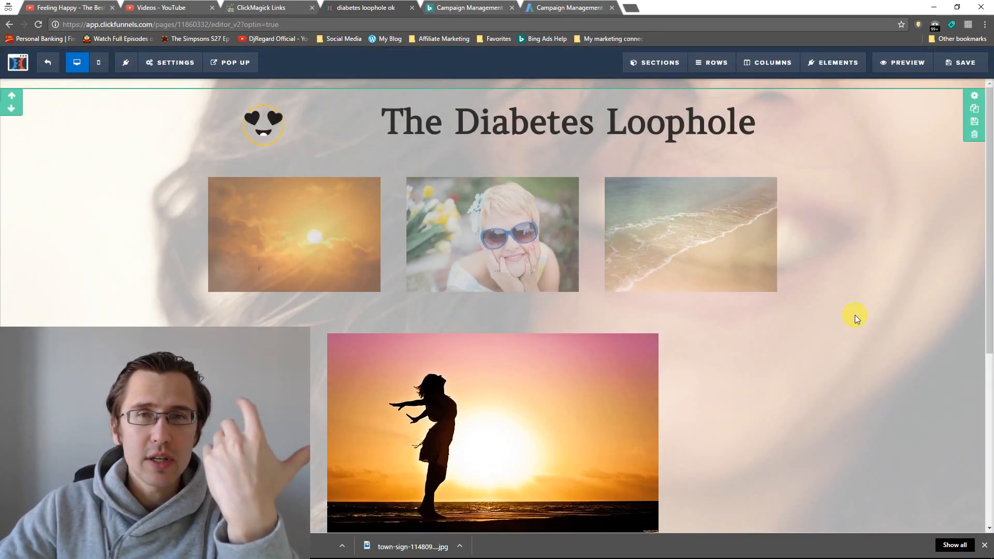
{"action": "mouse_move", "coordinate": [859, 297]}
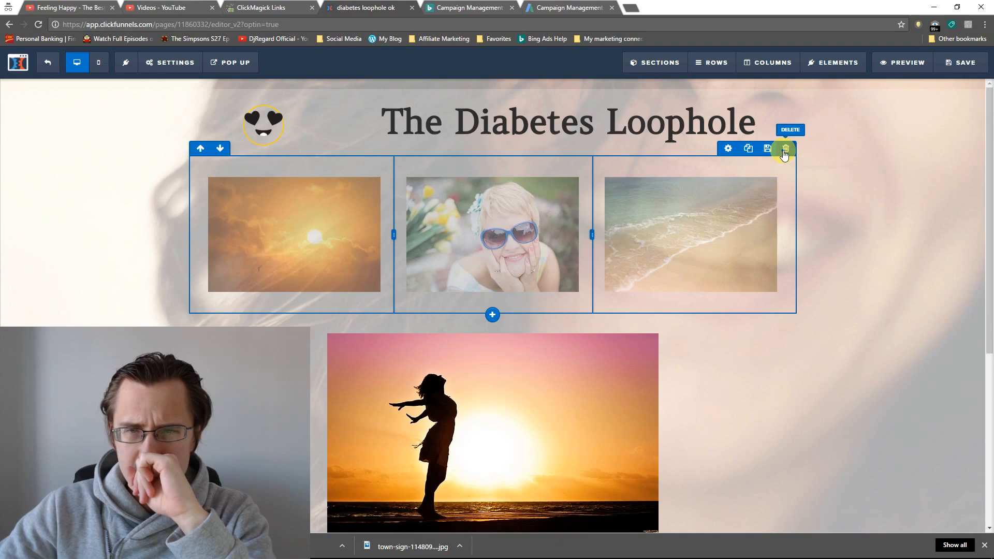
Delete the three-small-image row and the large sunset image row beneath the headline
{"action": "left_click", "coordinate": [783, 154]}
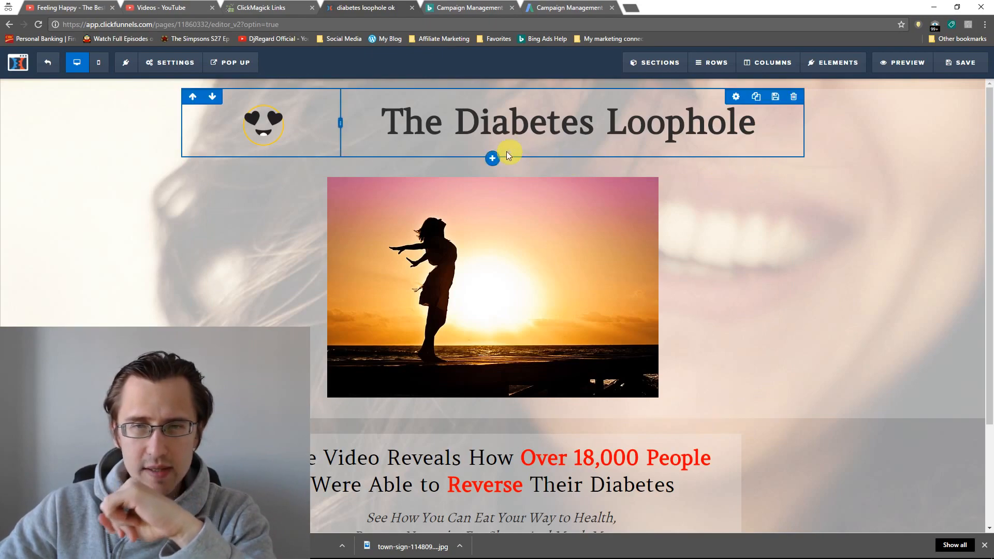
{"action": "left_click", "coordinate": [793, 95]}
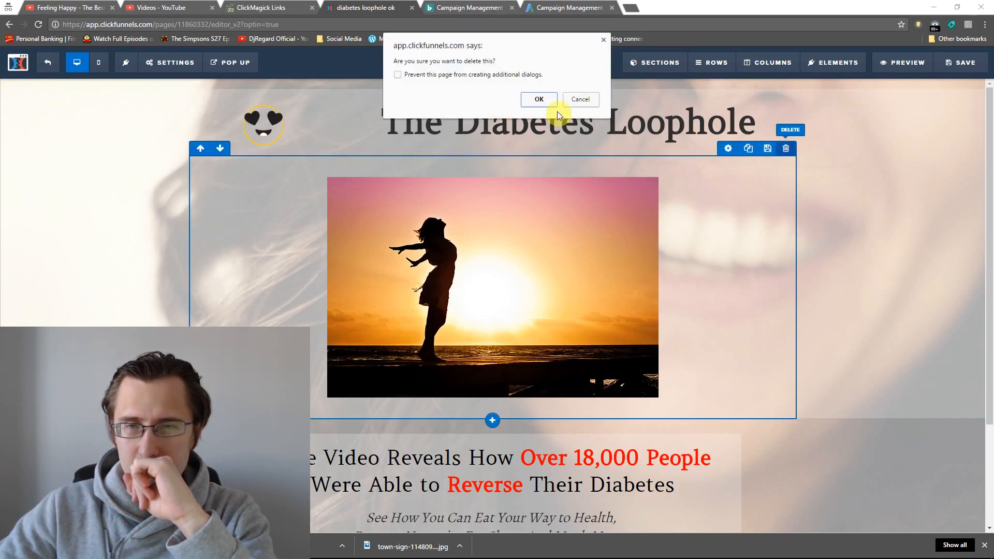
{"action": "left_click", "coordinate": [538, 99]}
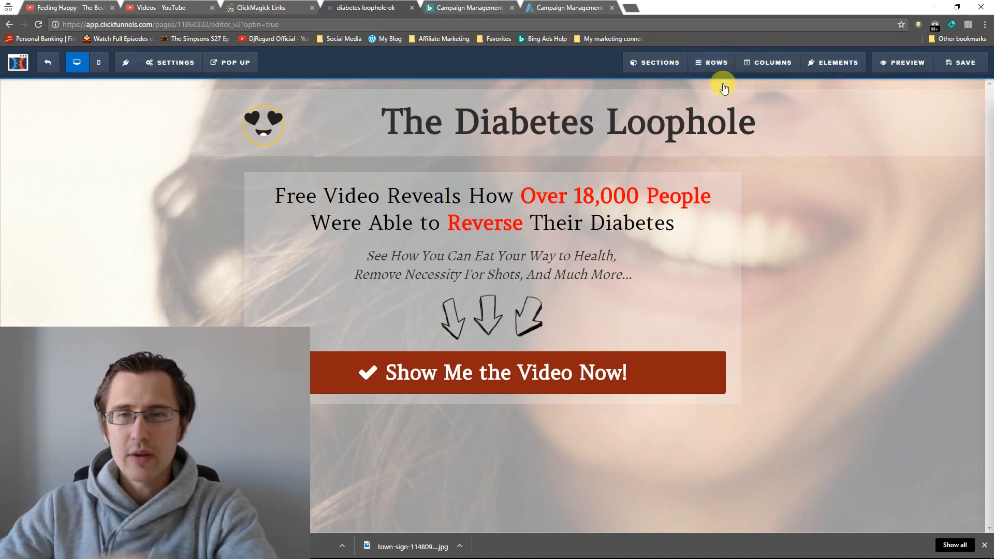
Insert a three-column row under the headline with a placeholder Image element in each column
{"action": "left_click", "coordinate": [711, 62]}
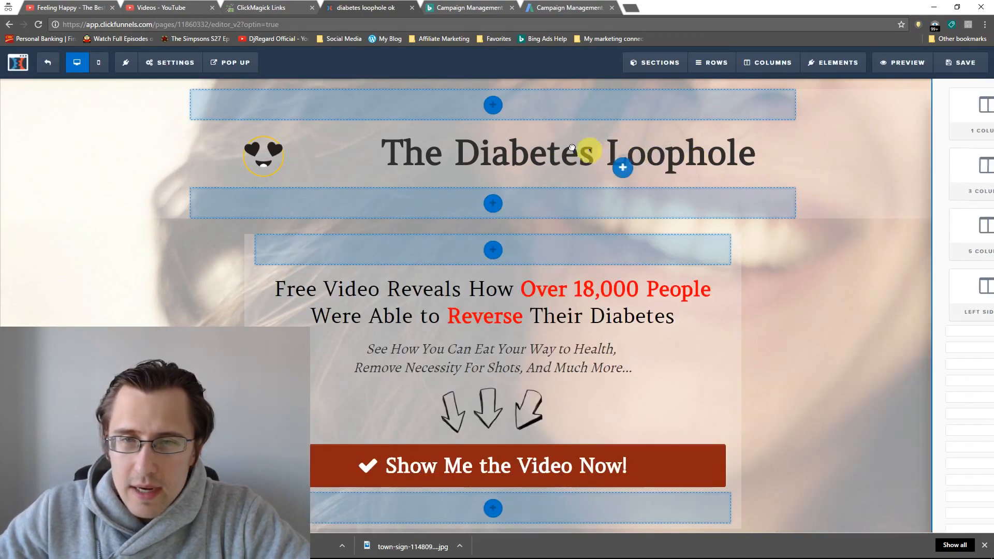
{"action": "left_click", "coordinate": [493, 203]}
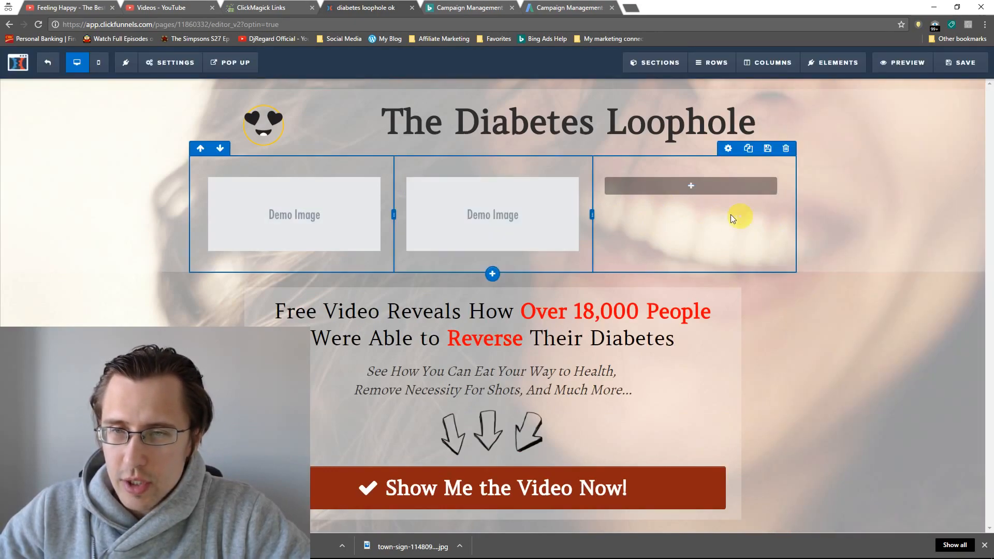
{"action": "left_click", "coordinate": [690, 185]}
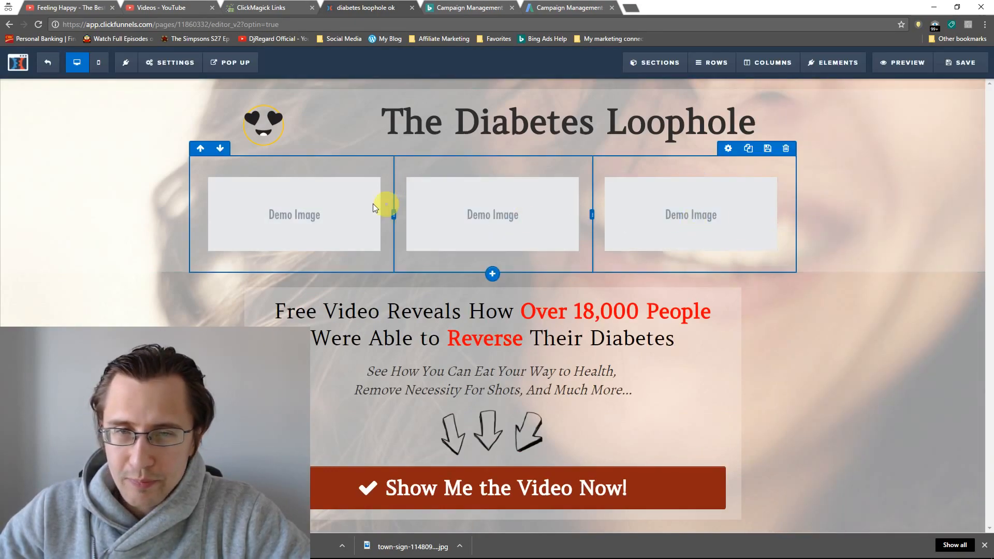
{"action": "mouse_move", "coordinate": [483, 203]}
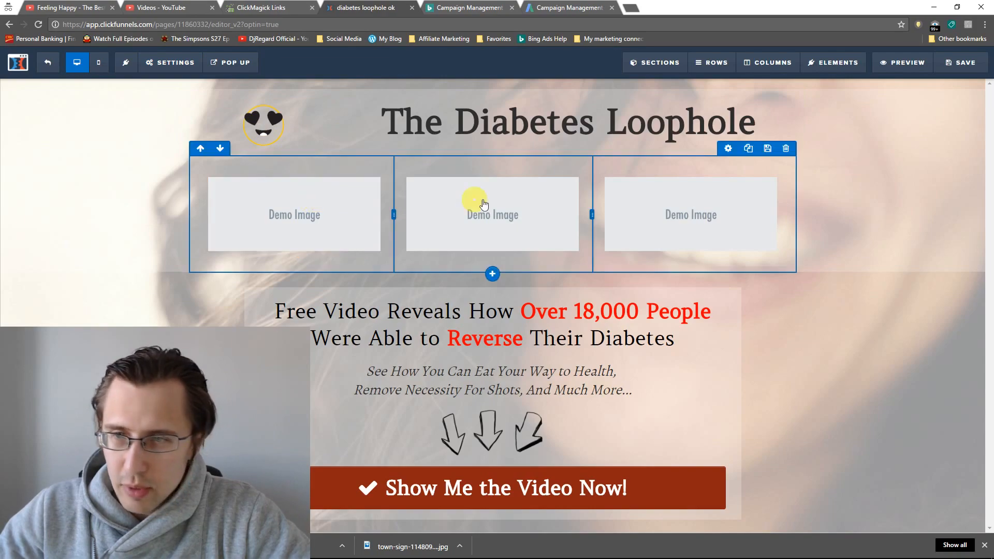
{"action": "left_click", "coordinate": [491, 214]}
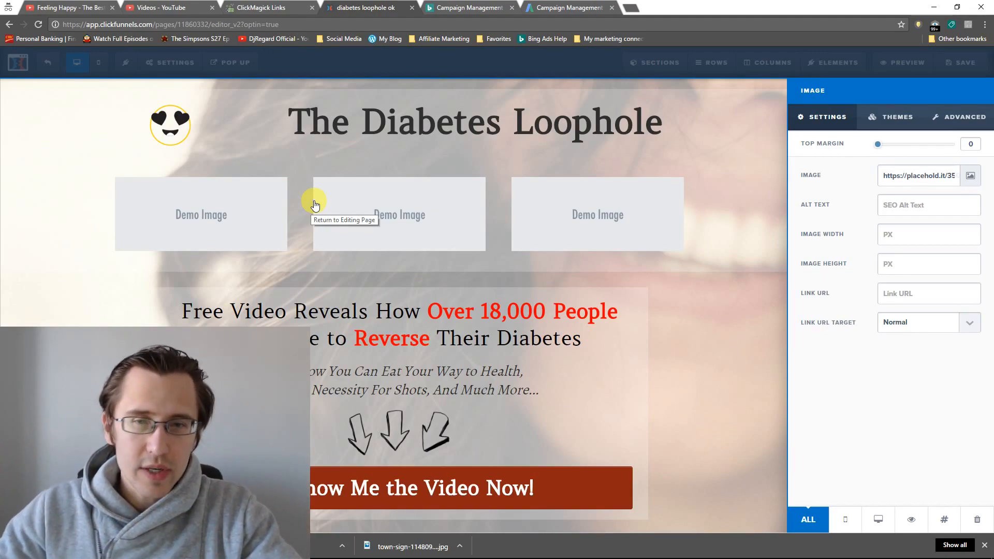
Search the free stock photo library for 'happy' from the demo image's picker
{"action": "left_click", "coordinate": [918, 176]}
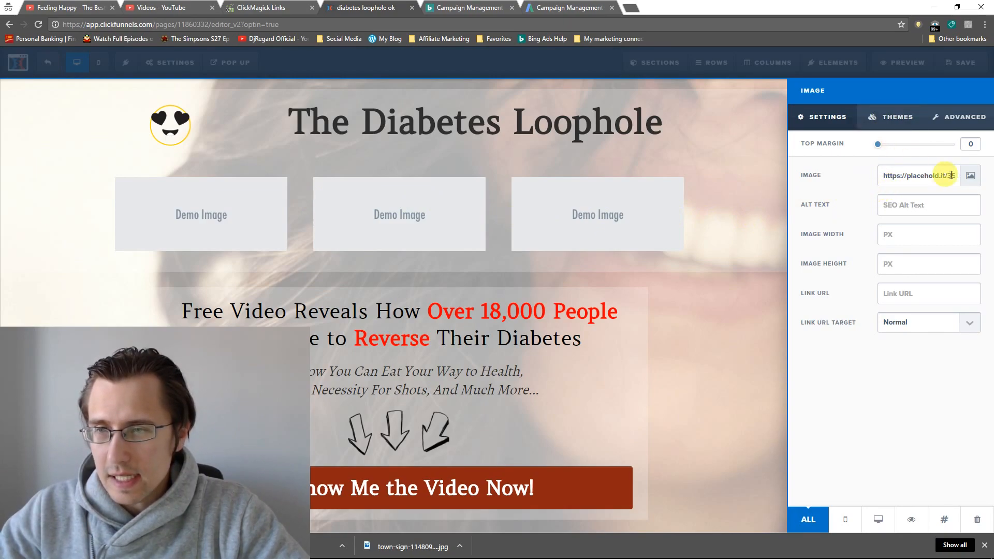
{"action": "left_click", "coordinate": [970, 176]}
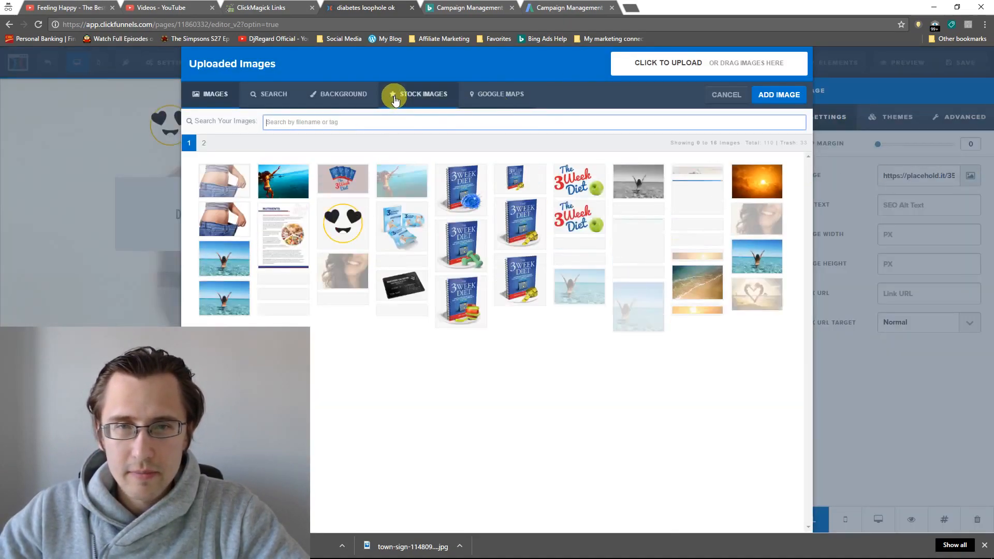
{"action": "left_click", "coordinate": [274, 94]}
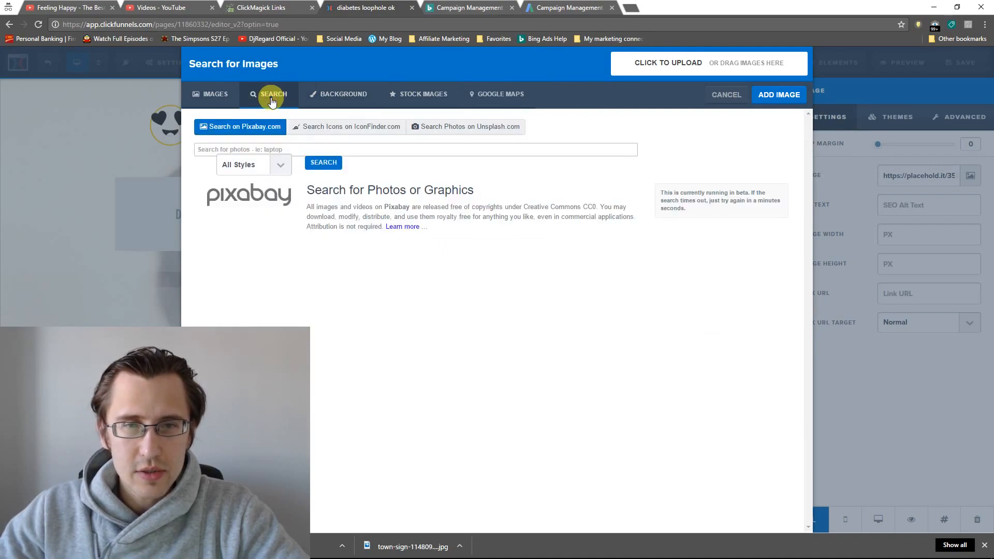
{"action": "type", "text": "happy"}
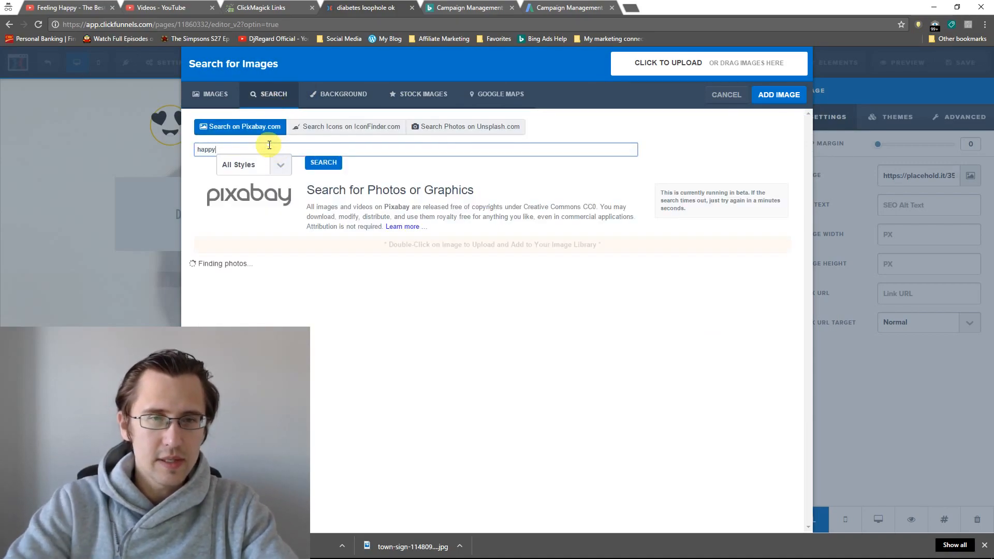
{"action": "left_click", "coordinate": [323, 162]}
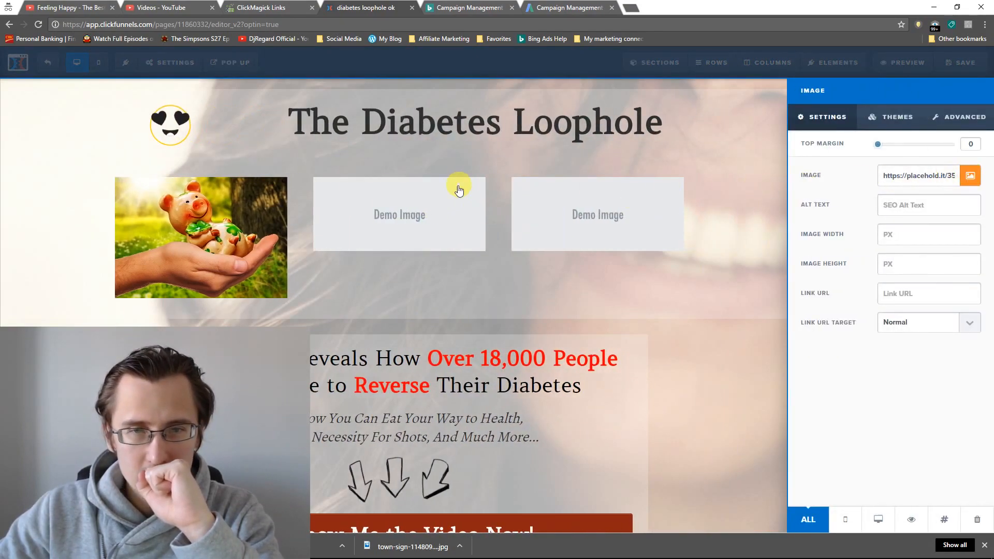
Fill the third-column placeholder with the Pixabay photo of a young boy
{"action": "left_click", "coordinate": [970, 176]}
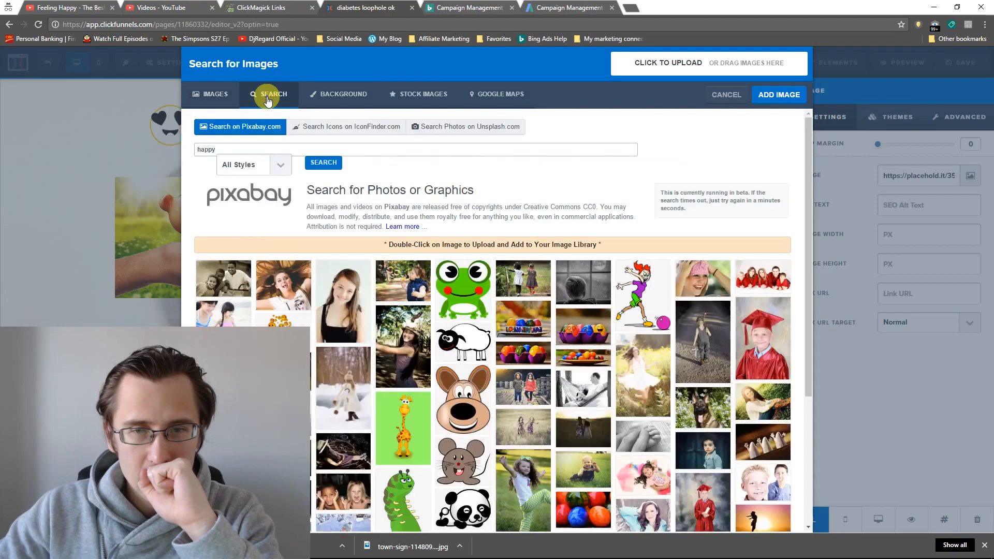
{"action": "scroll", "scroll_direction": "down", "scroll_amount": 3}
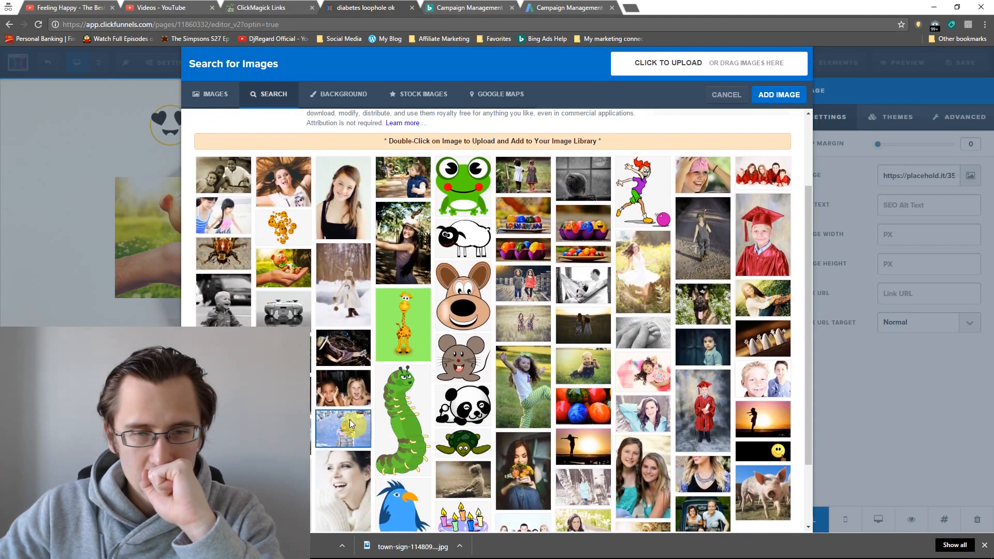
{"action": "mouse_move", "coordinate": [778, 94]}
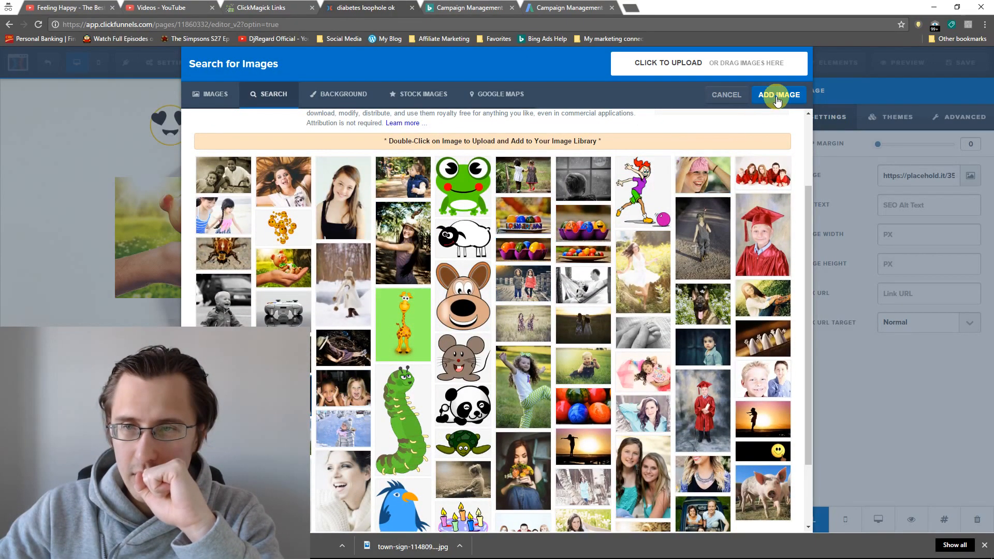
{"action": "left_click", "coordinate": [725, 94]}
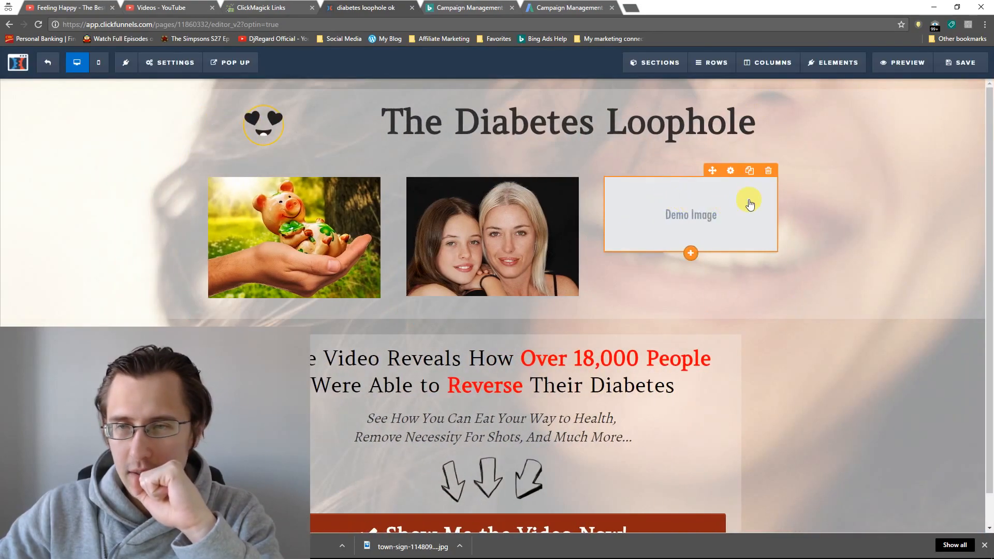
{"action": "left_click", "coordinate": [691, 214]}
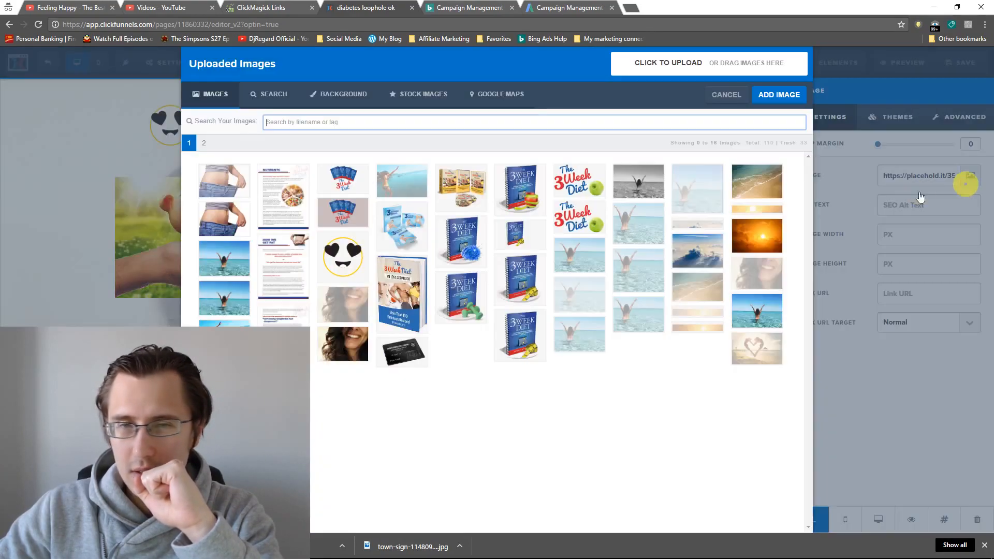
{"action": "left_click", "coordinate": [269, 94]}
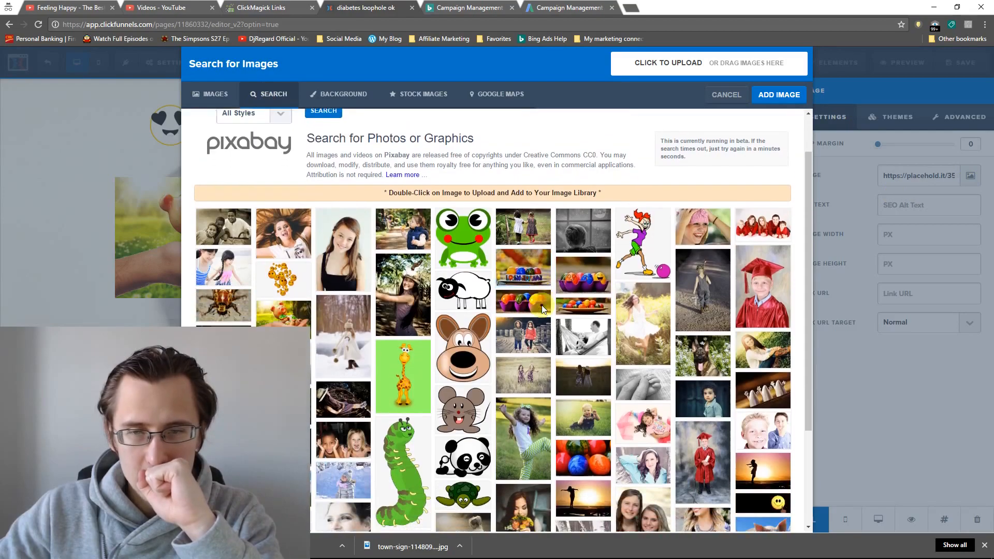
{"action": "mouse_move", "coordinate": [755, 123]}
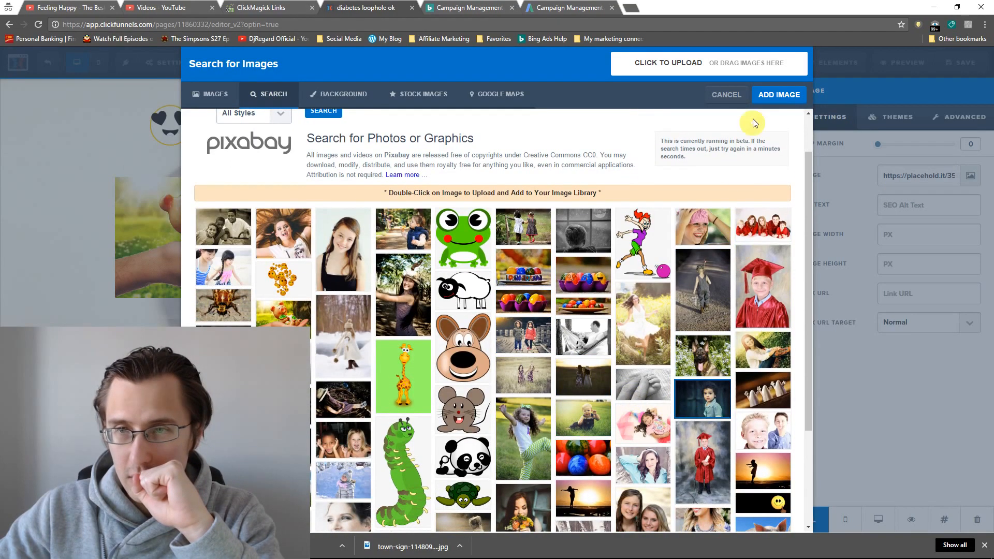
{"action": "left_click", "coordinate": [726, 94]}
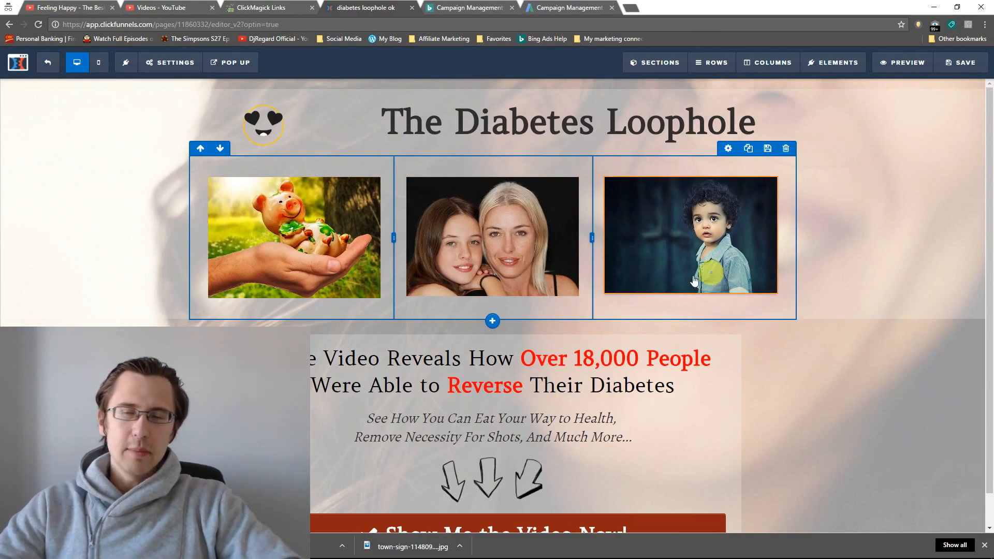
{"action": "mouse_move", "coordinate": [194, 112]}
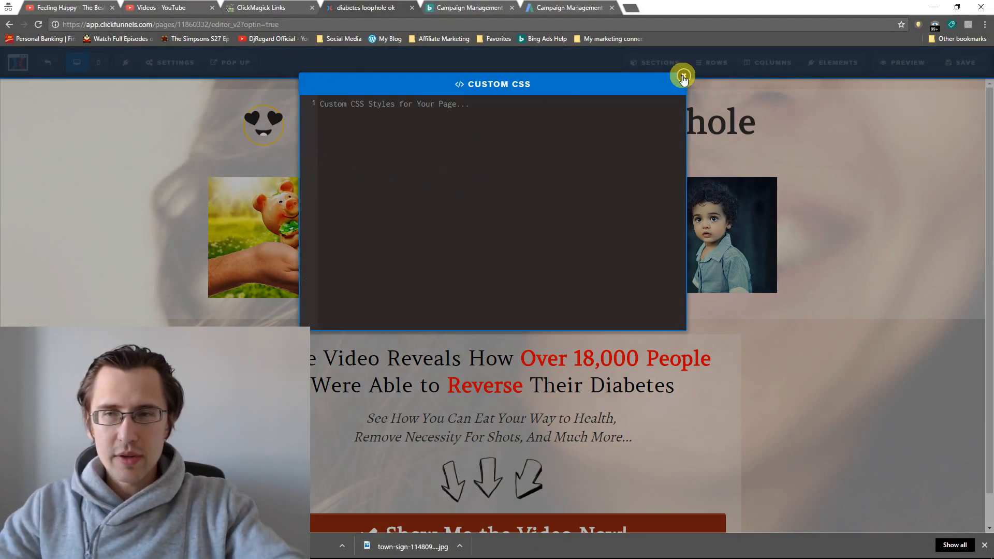
{"action": "left_click", "coordinate": [683, 78]}
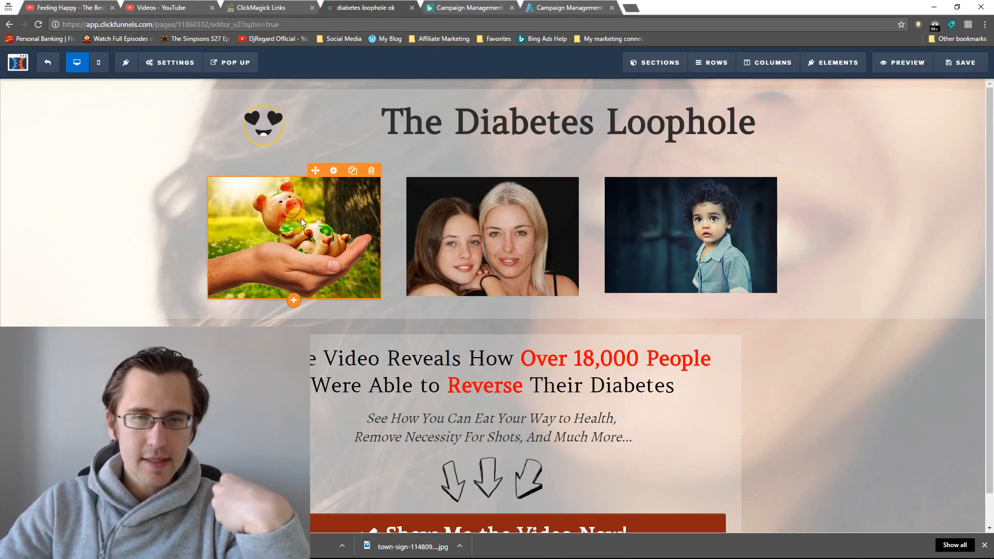
{"action": "mouse_move", "coordinate": [332, 170]}
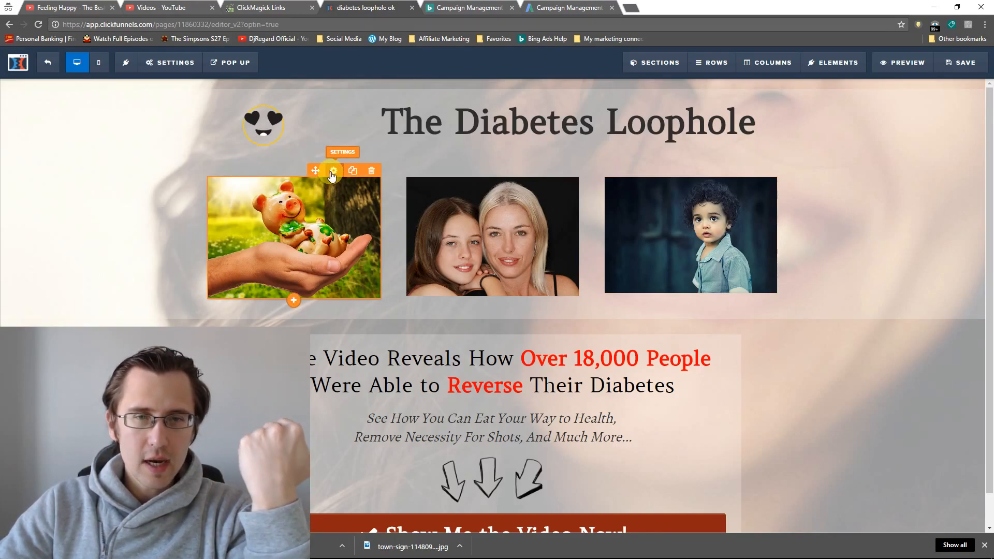
Reveal and highlight the piggy-bank photo's CSS ID selector #tmp_image-58470 via Get CSS Info
{"action": "left_click", "coordinate": [331, 171]}
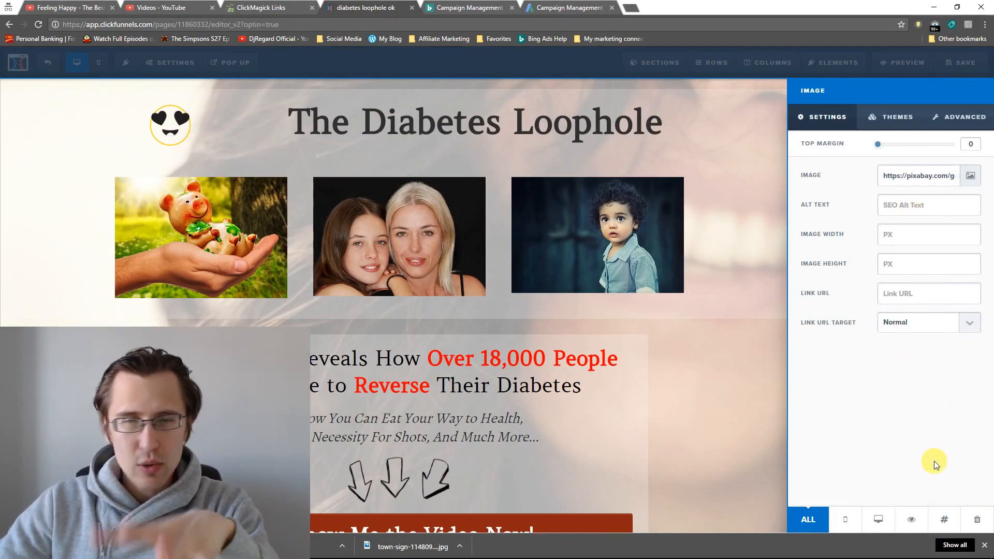
{"action": "mouse_move", "coordinate": [948, 509]}
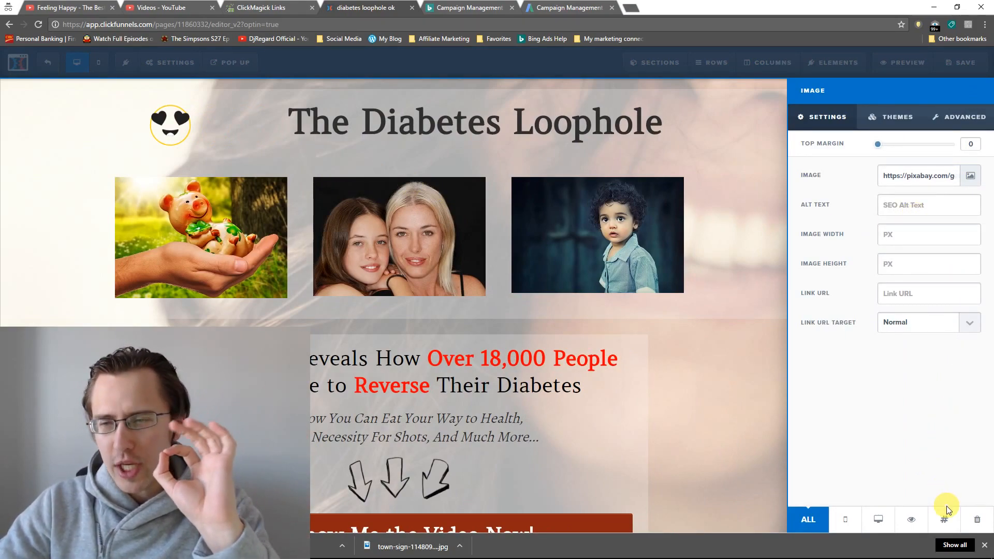
{"action": "left_click", "coordinate": [944, 519]}
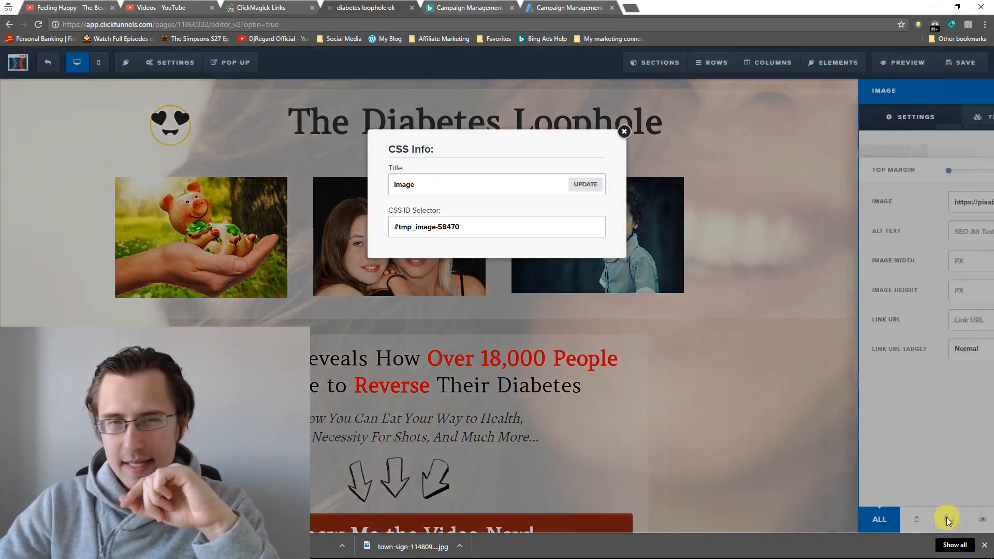
{"action": "triple_click", "coordinate": [425, 227]}
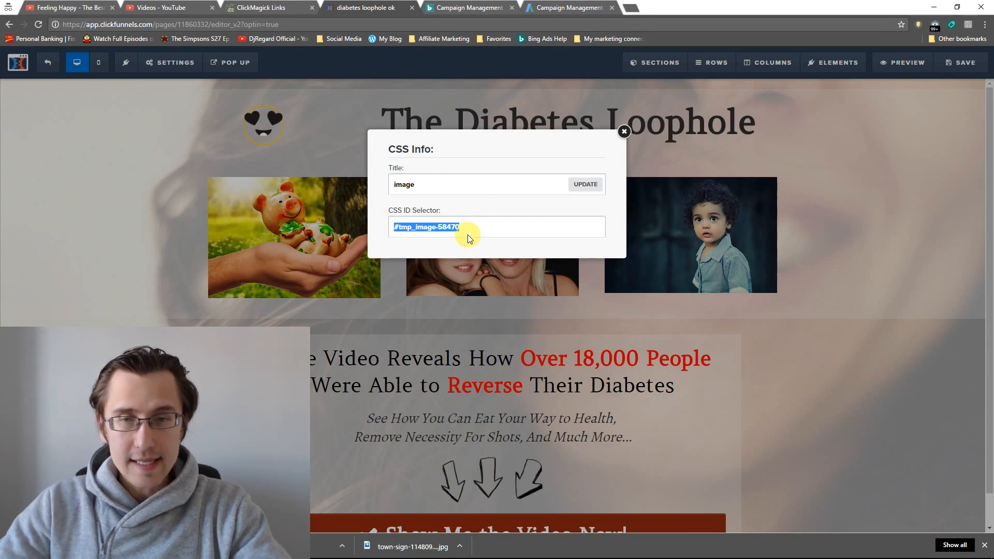
{"action": "left_click", "coordinate": [235, 62]}
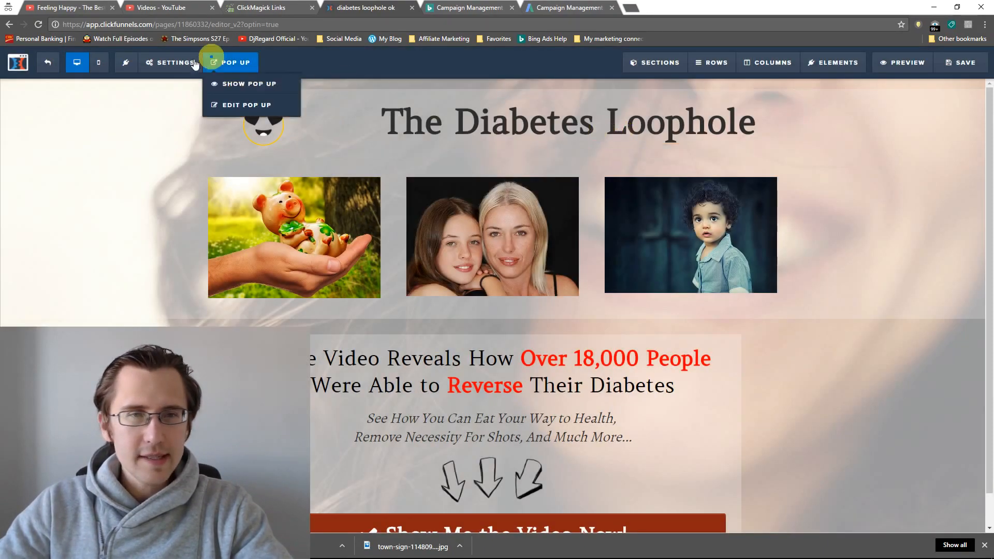
Start a Custom CSS rule for #tmp_image-58470 with an opacity property
{"action": "left_click", "coordinate": [175, 62]}
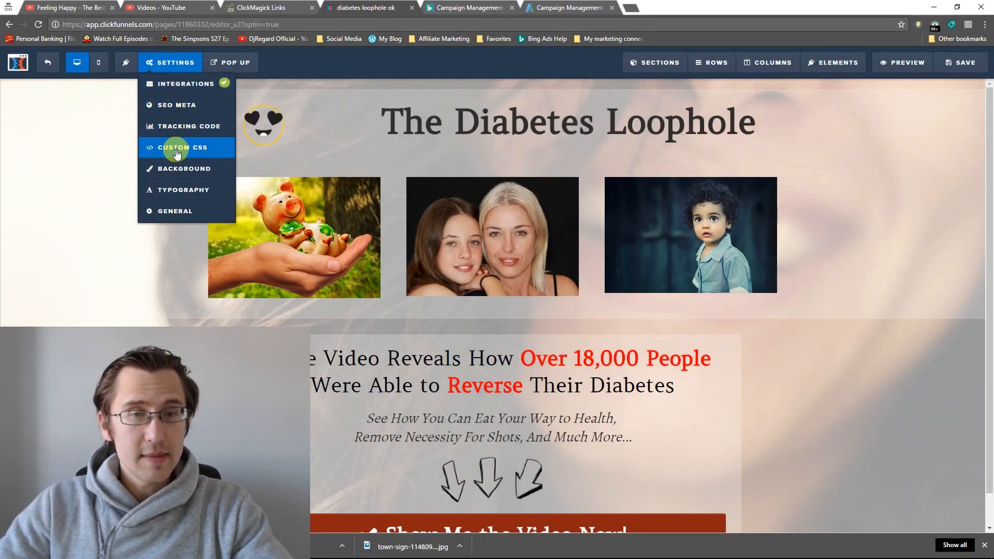
{"action": "left_click", "coordinate": [181, 147]}
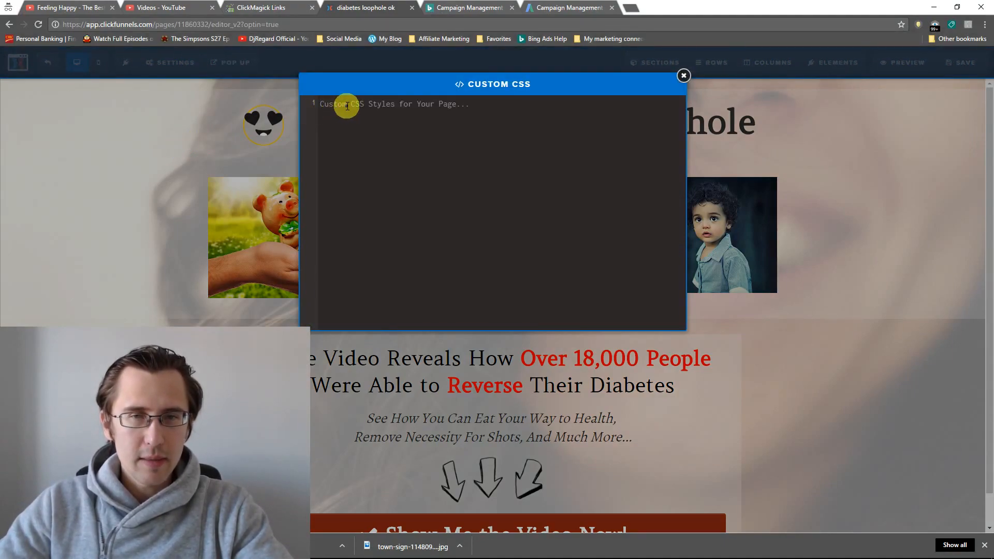
{"action": "type", "text": "#tmp_image-58470{"}
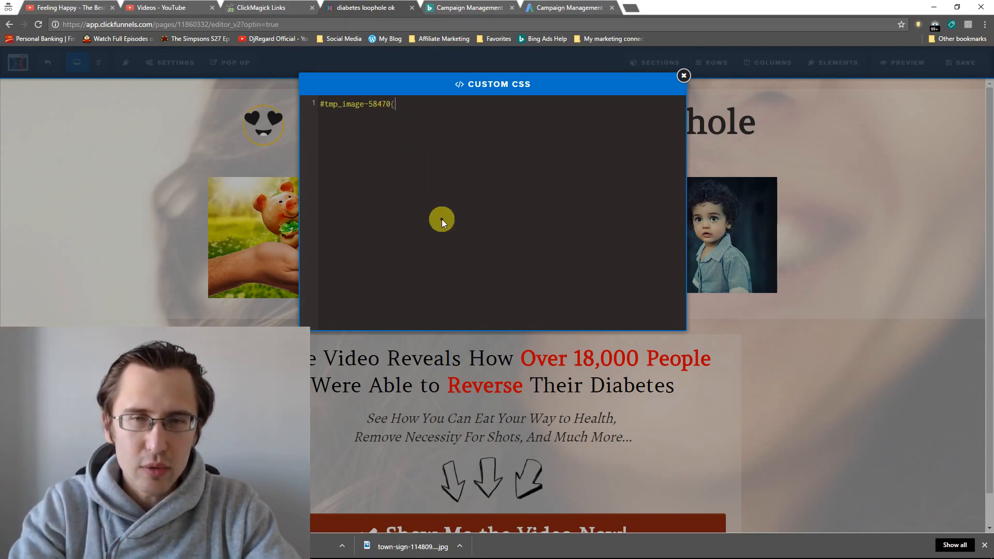
{"action": "key", "text": "Return"}
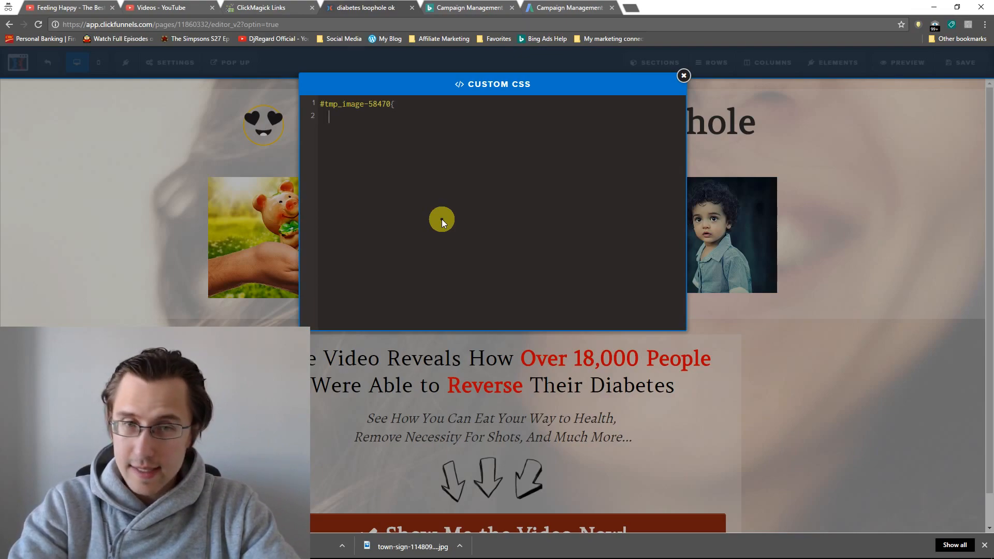
{"action": "type", "text": "opacity:"}
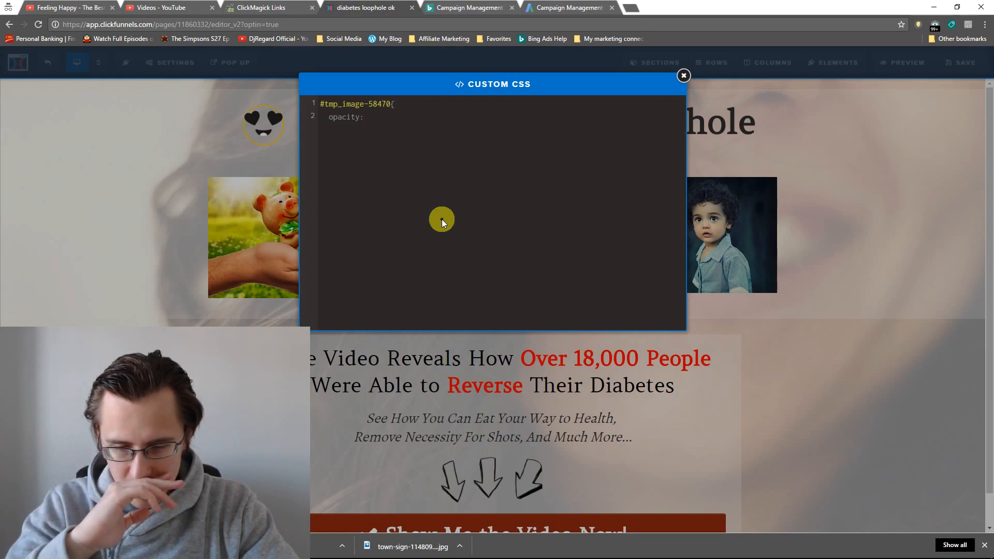
Settle the piggy-bank opacity at 0.5 after trying other values, close the brace and the editor
{"action": "type", "text": "0"}
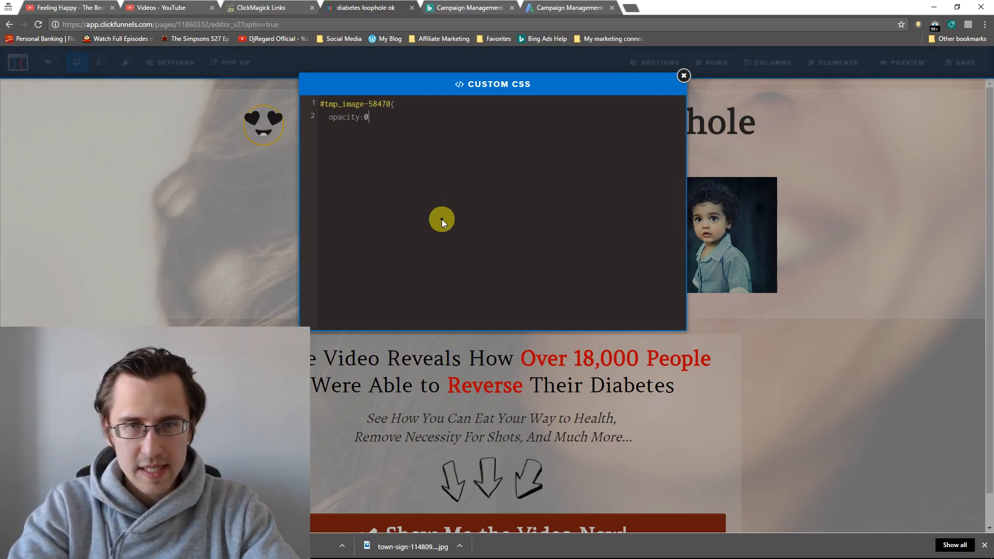
{"action": "type", "text": ".5"}
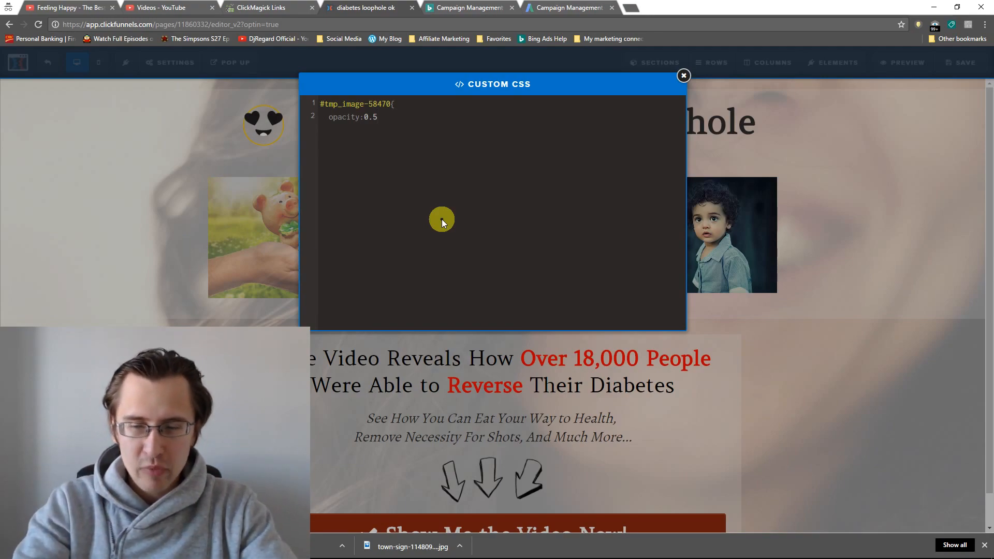
{"action": "key", "text": "Backspace"}
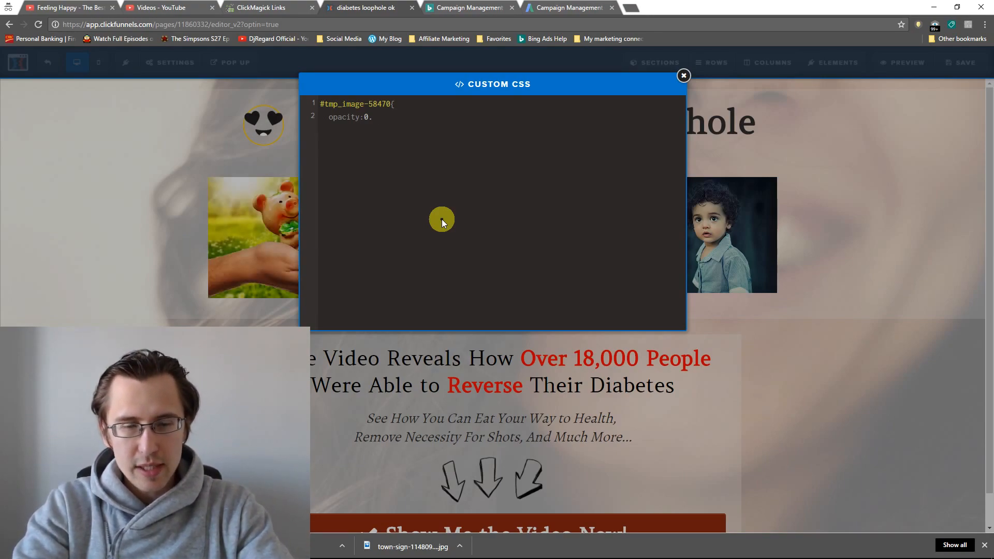
{"action": "type", "text": "13"}
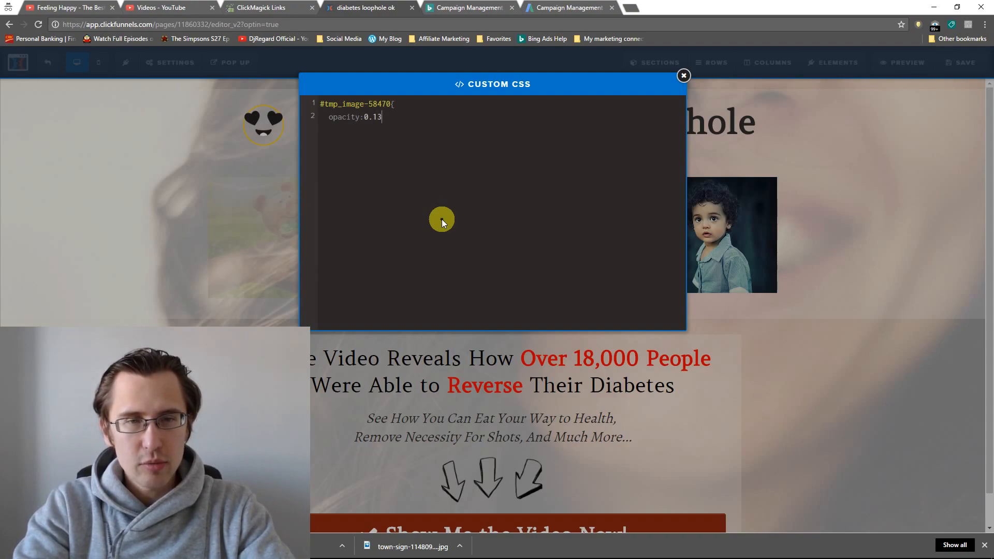
{"action": "key", "text": "Backspace"}
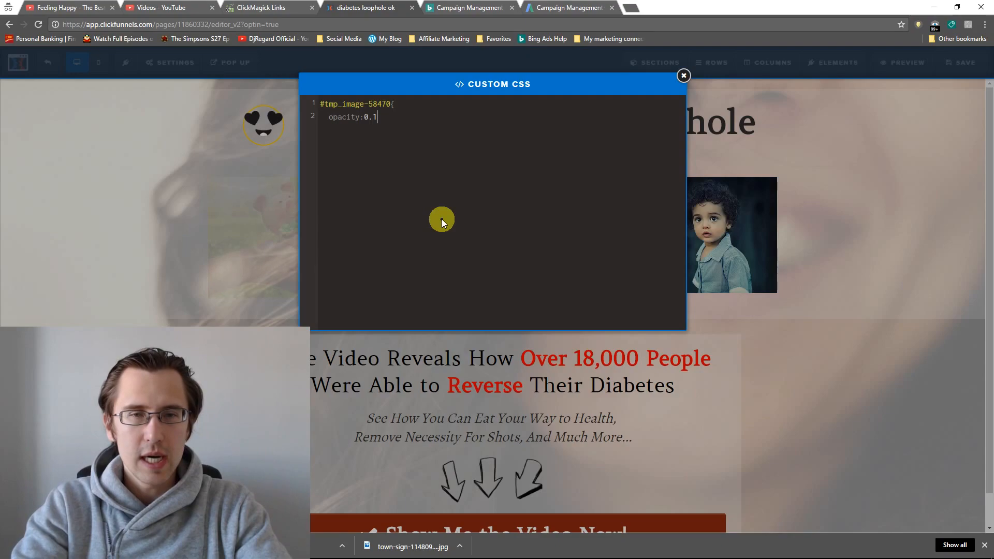
{"action": "key", "text": "Backspace"}
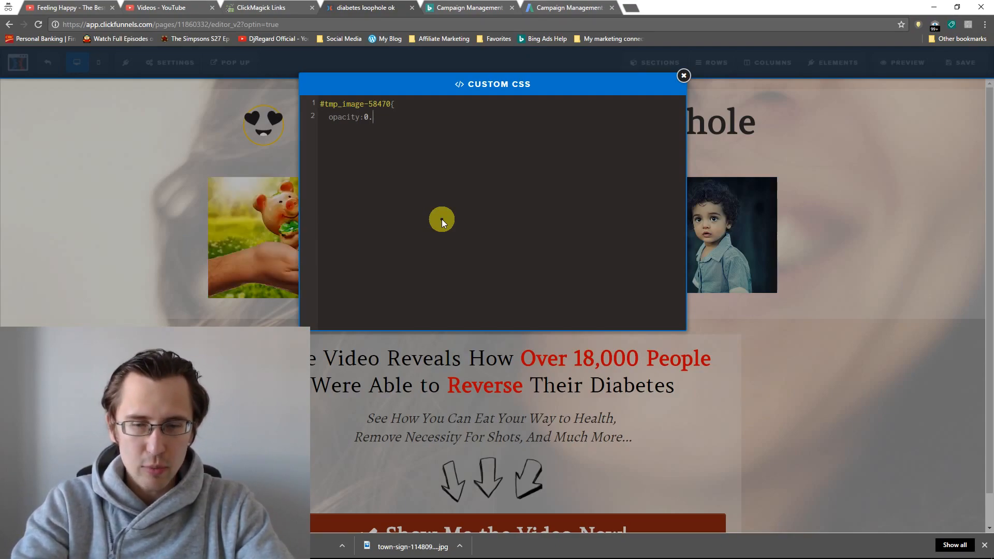
{"action": "key", "text": "Backspace"}
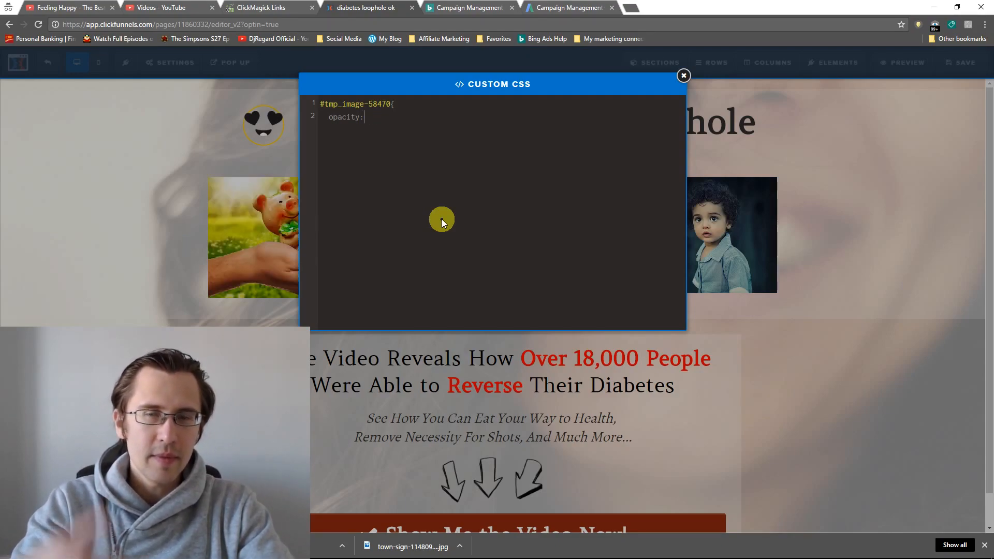
{"action": "type", "text": "1"}
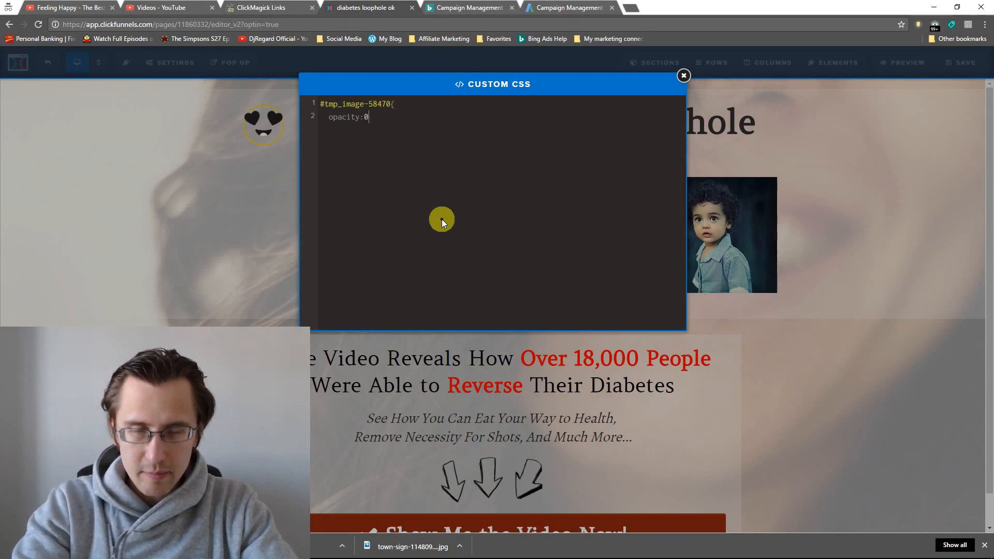
{"action": "type", "text": "."}
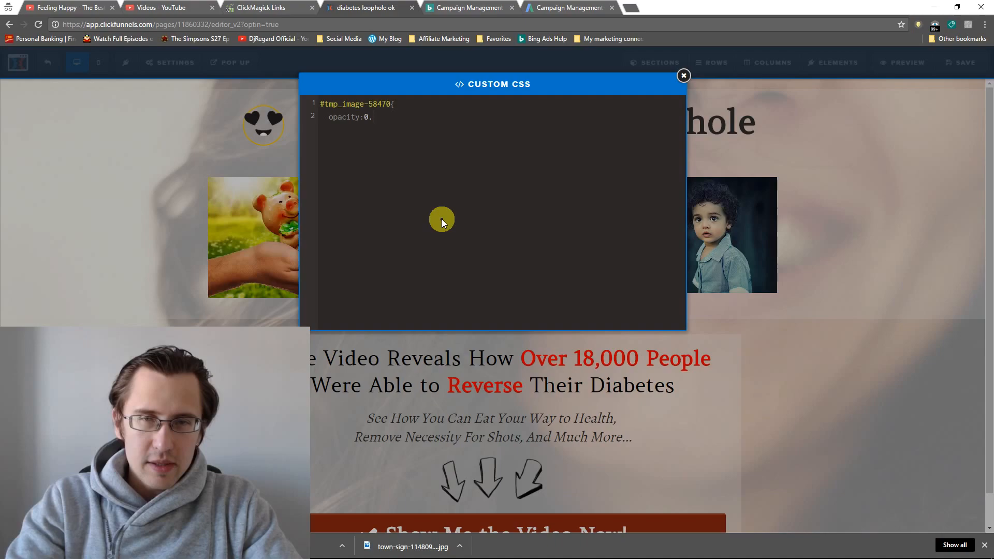
{"action": "type", "text": "5"}
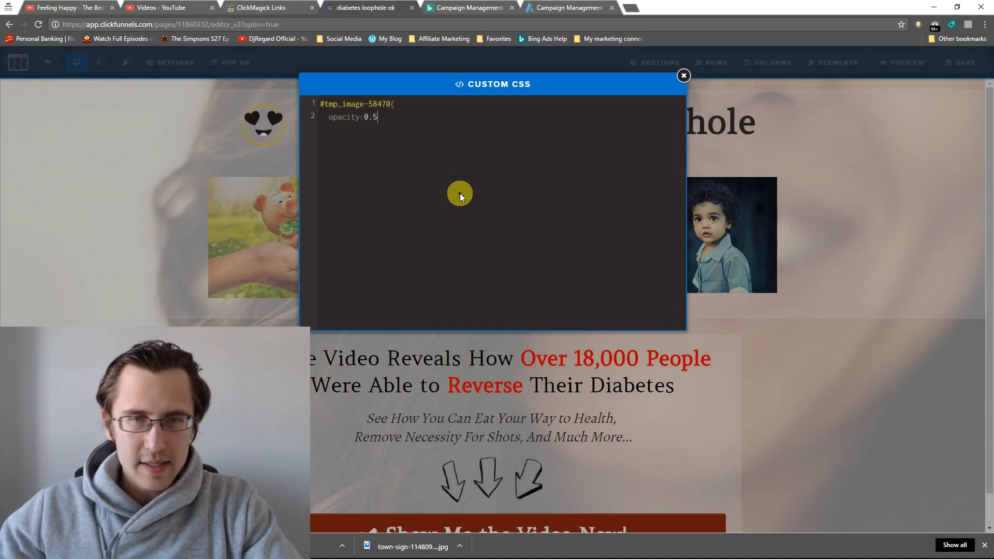
{"action": "type", "text": "}"}
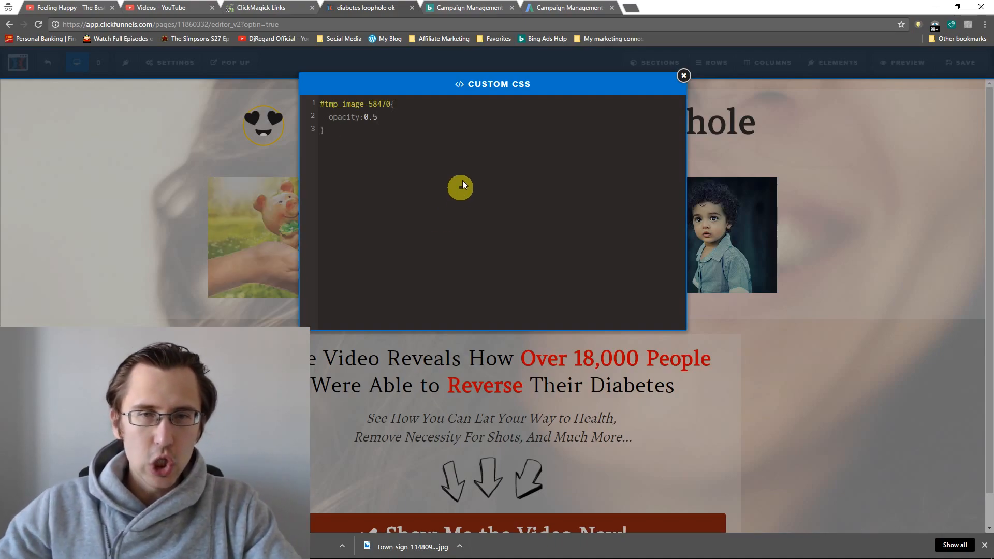
{"action": "left_click", "coordinate": [683, 76]}
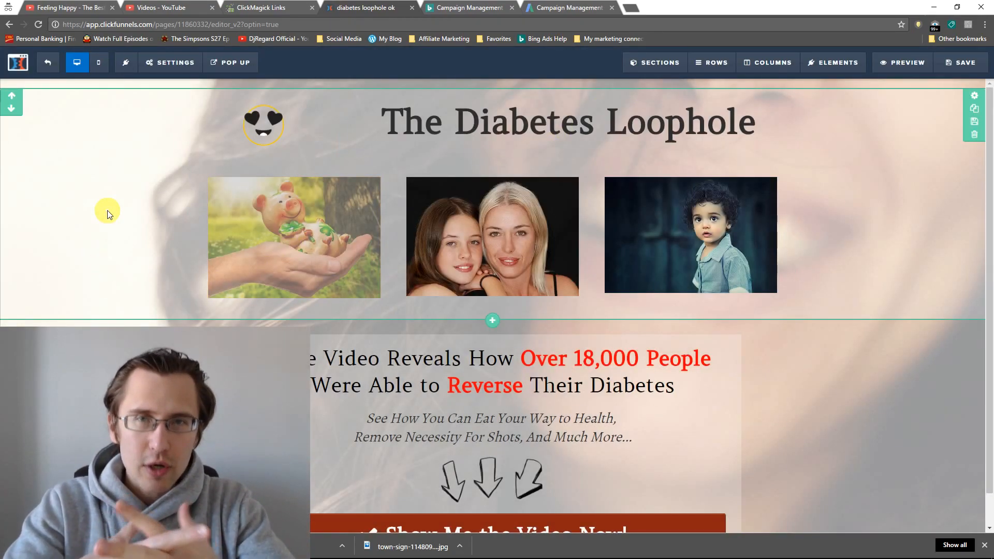
Look up the headline's CSS ID #tmp_headline-58444, then return to the Custom CSS editor
{"action": "left_click", "coordinate": [596, 372]}
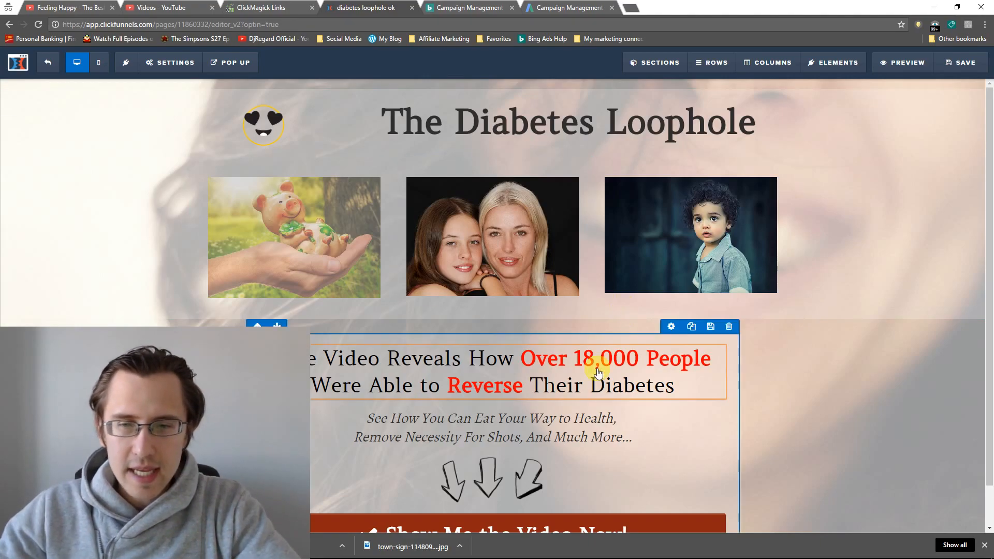
{"action": "left_click", "coordinate": [769, 372]}
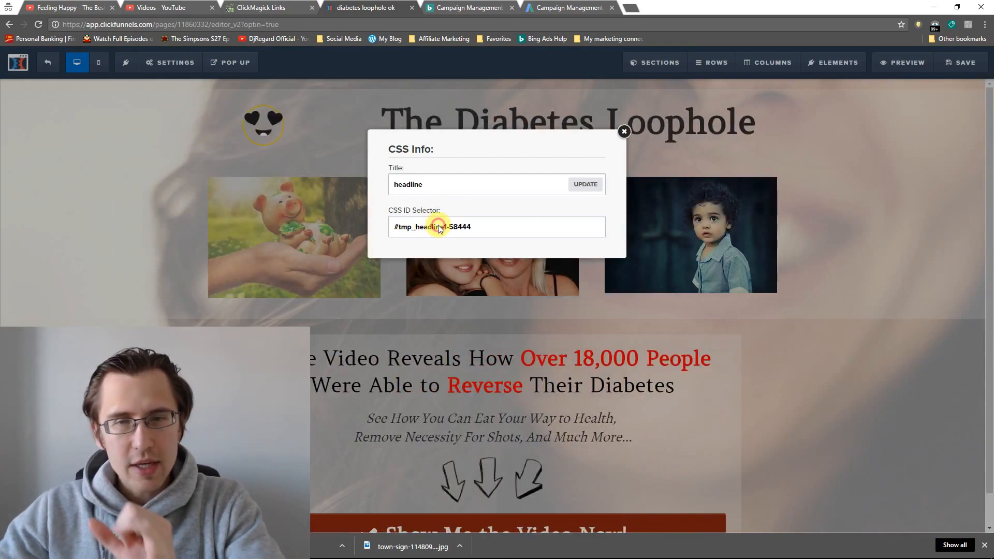
{"action": "left_click", "coordinate": [171, 62]}
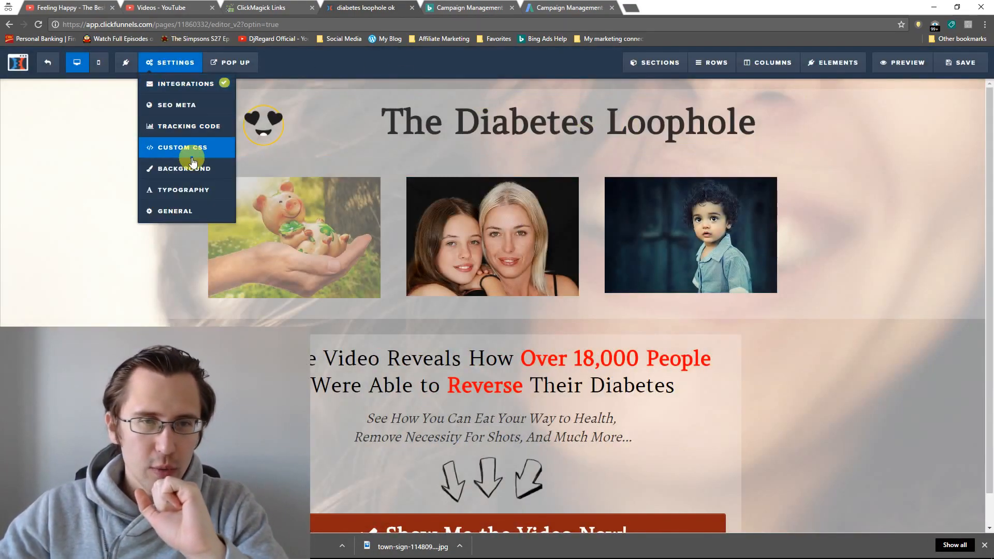
{"action": "left_click", "coordinate": [183, 147]}
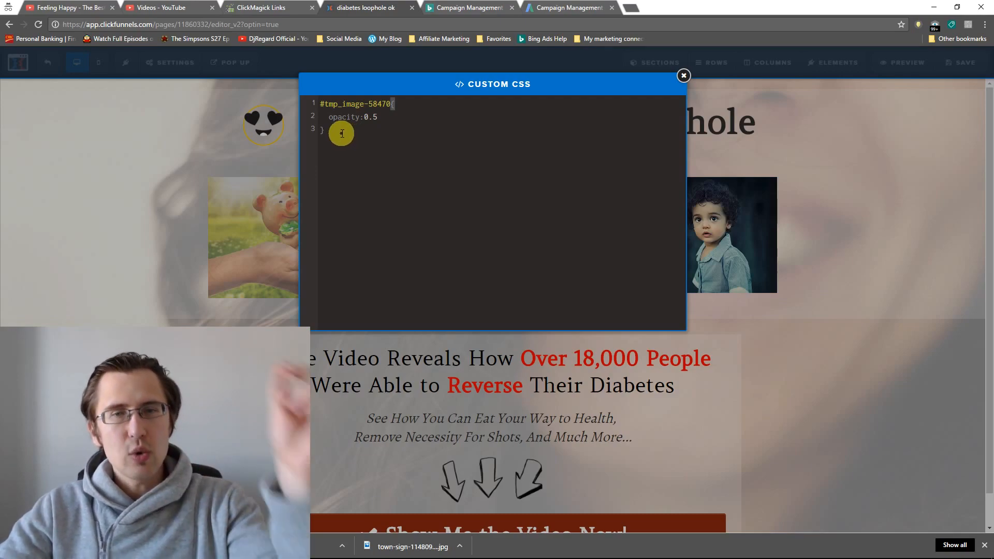
{"action": "mouse_move", "coordinate": [401, 179]}
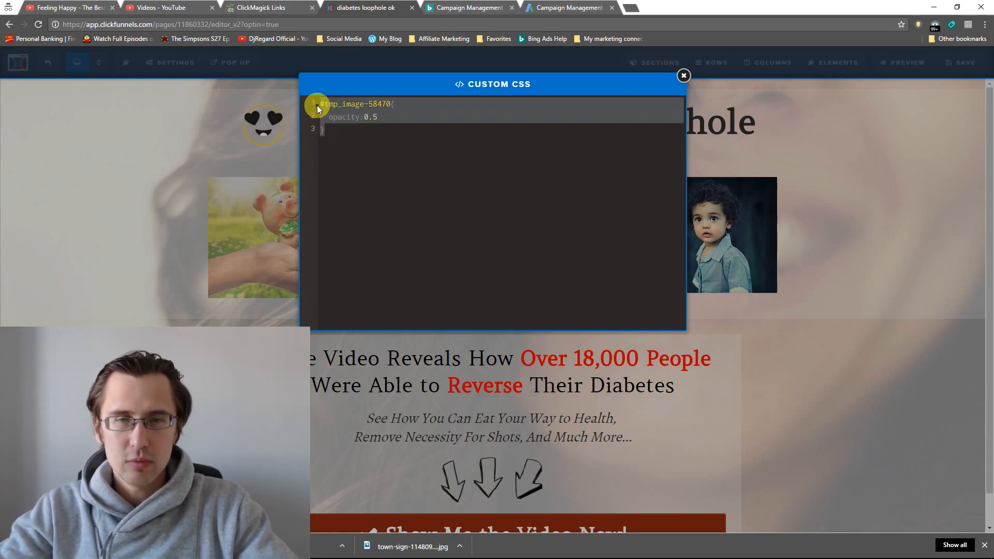
Duplicate the pig photo rule as #tmp_image-58470:hover with opacity 1.0
{"action": "left_click", "coordinate": [334, 130]}
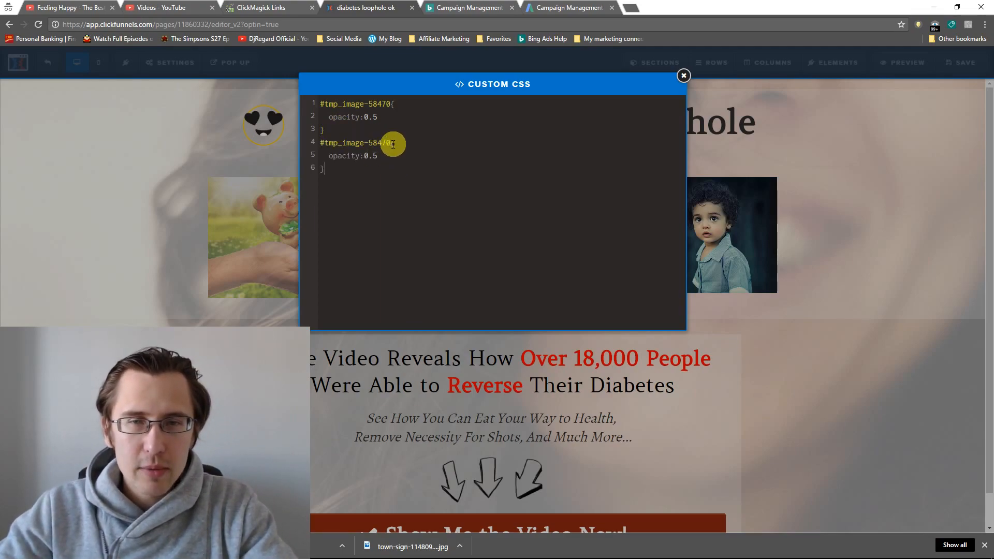
{"action": "mouse_move", "coordinate": [463, 235]}
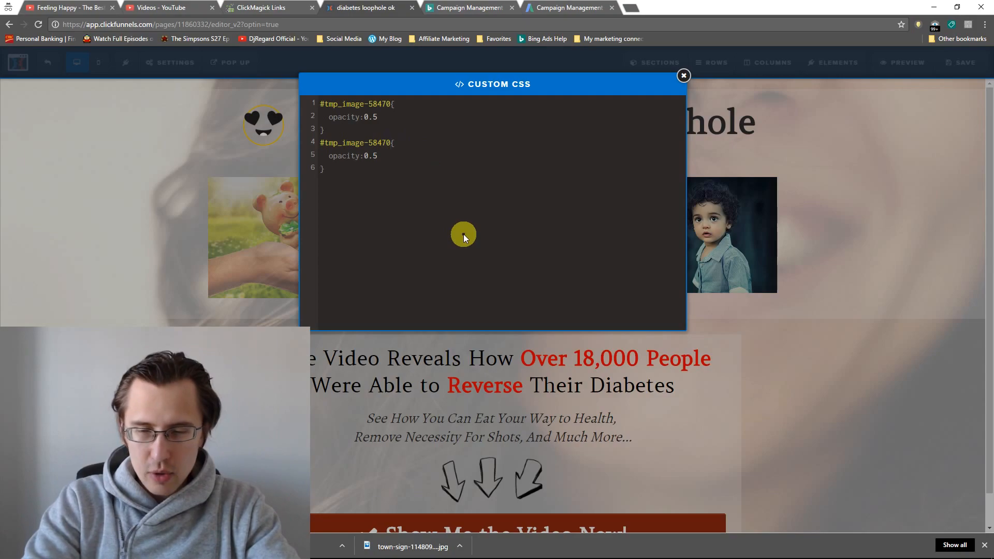
{"action": "type", "text": ":ho"}
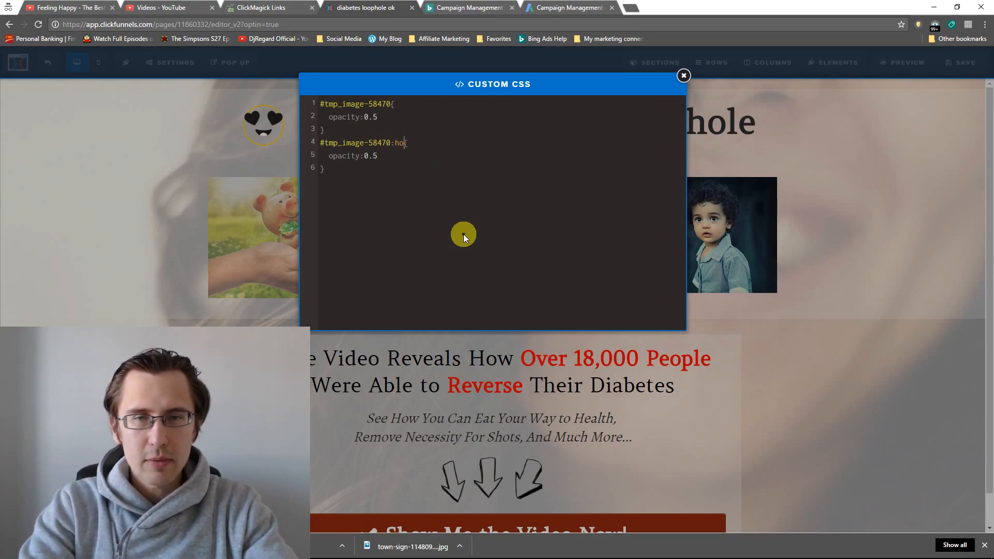
{"action": "type", "text": "ver"}
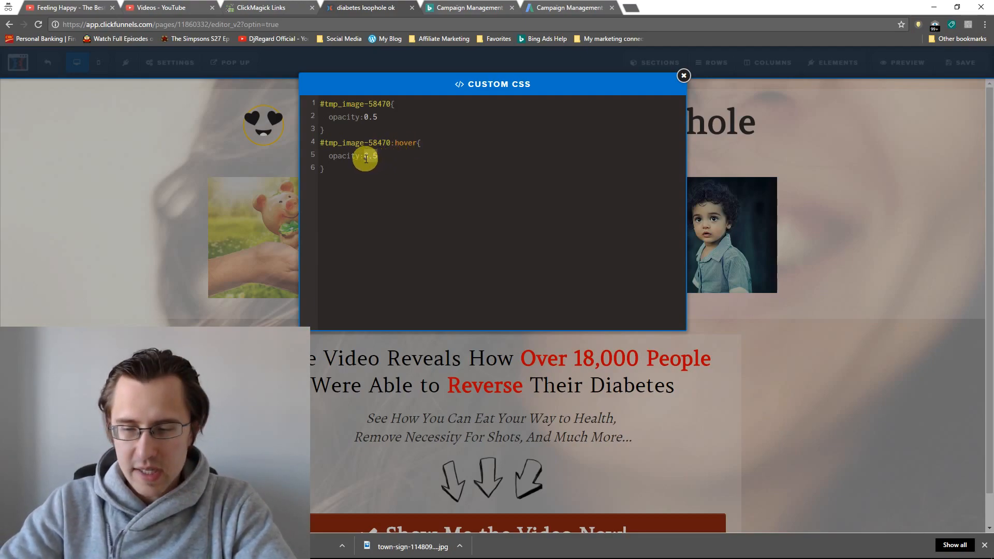
{"action": "type", "text": "1.0"}
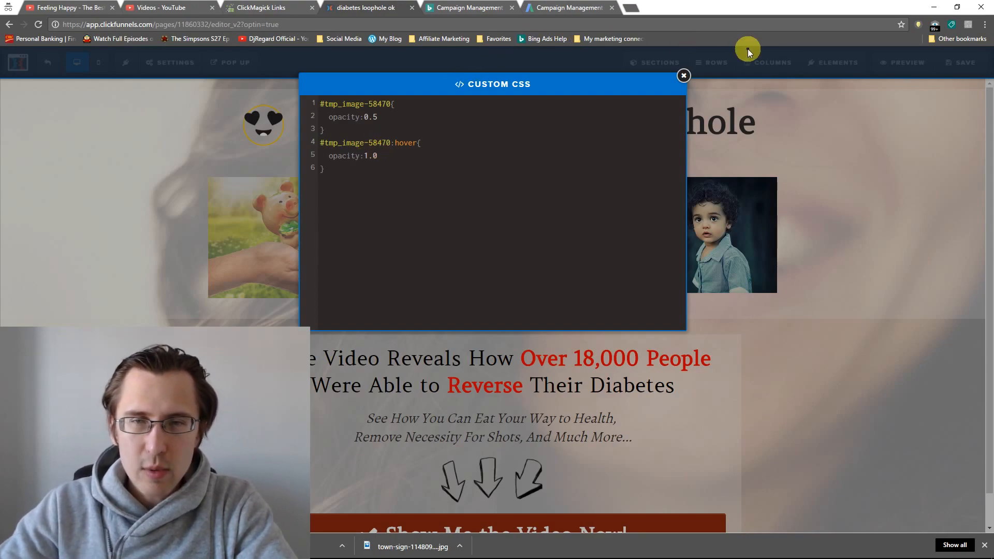
{"action": "left_click", "coordinate": [682, 75]}
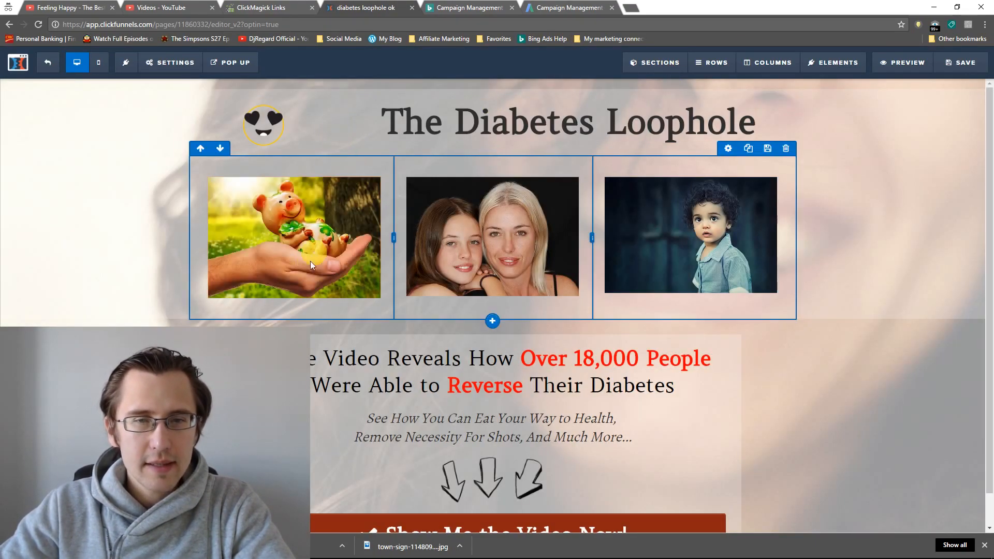
{"action": "left_click", "coordinate": [170, 62]}
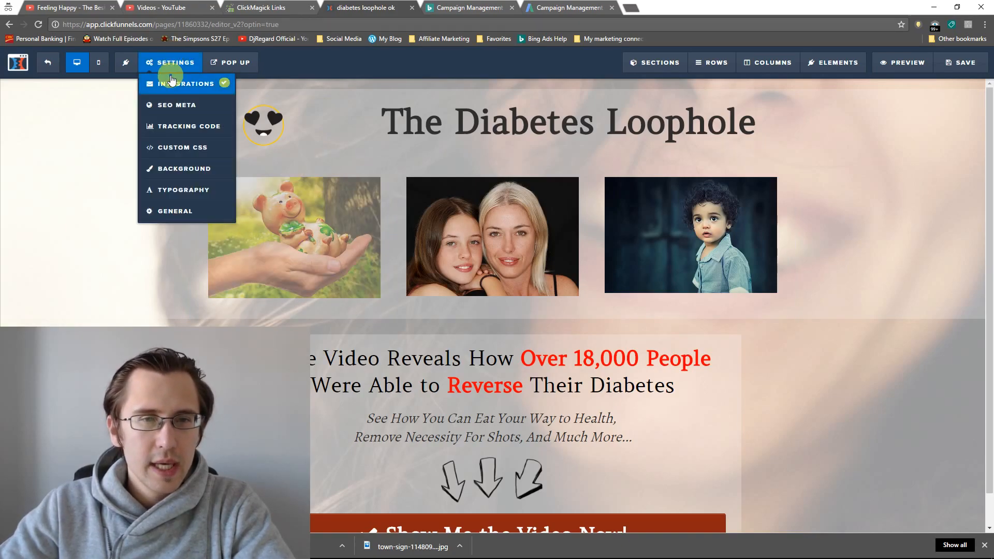
{"action": "left_click", "coordinate": [182, 147]}
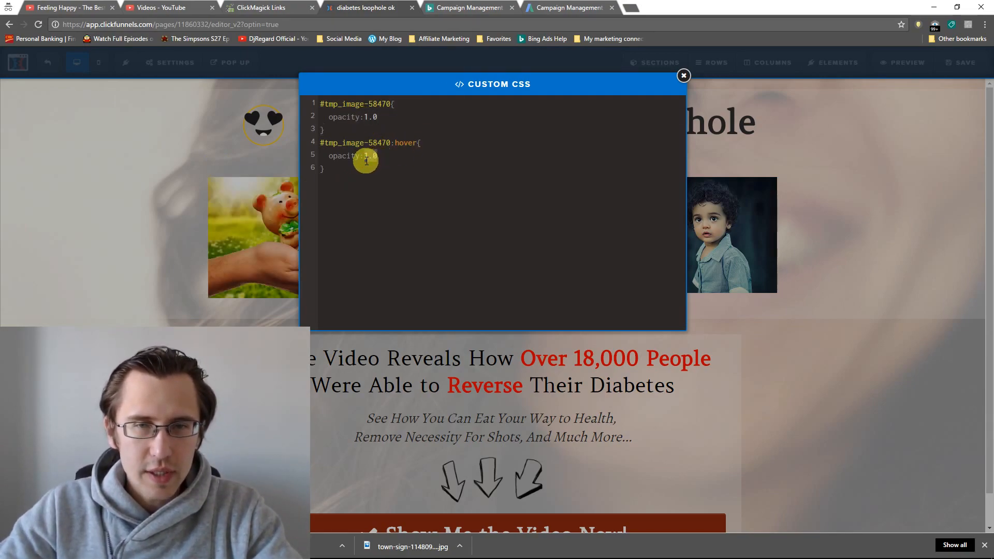
Set the :hover opacity to 0.5 so the fully opaque pig photo fades on hover, and close the editor
{"action": "type", "text": "0.5"}
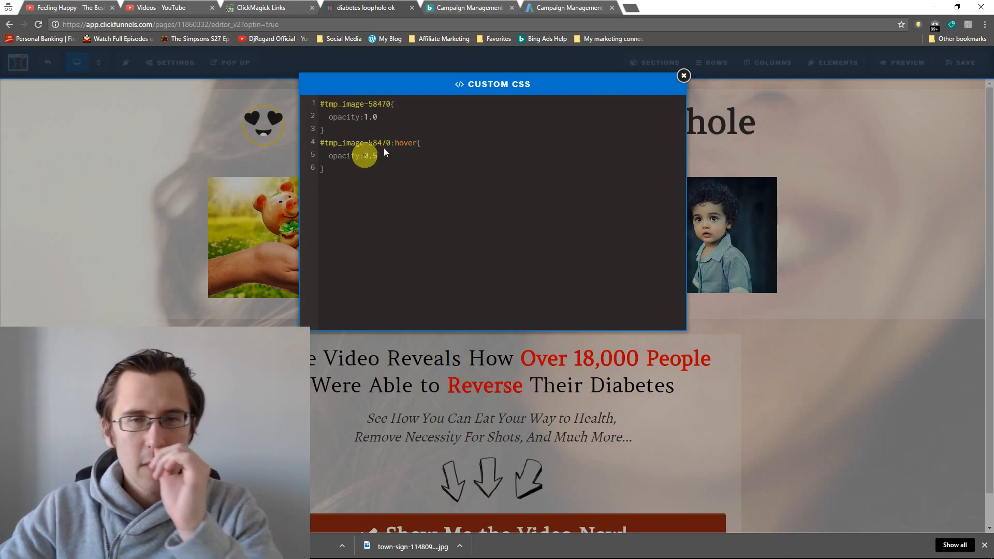
{"action": "left_click", "coordinate": [684, 75]}
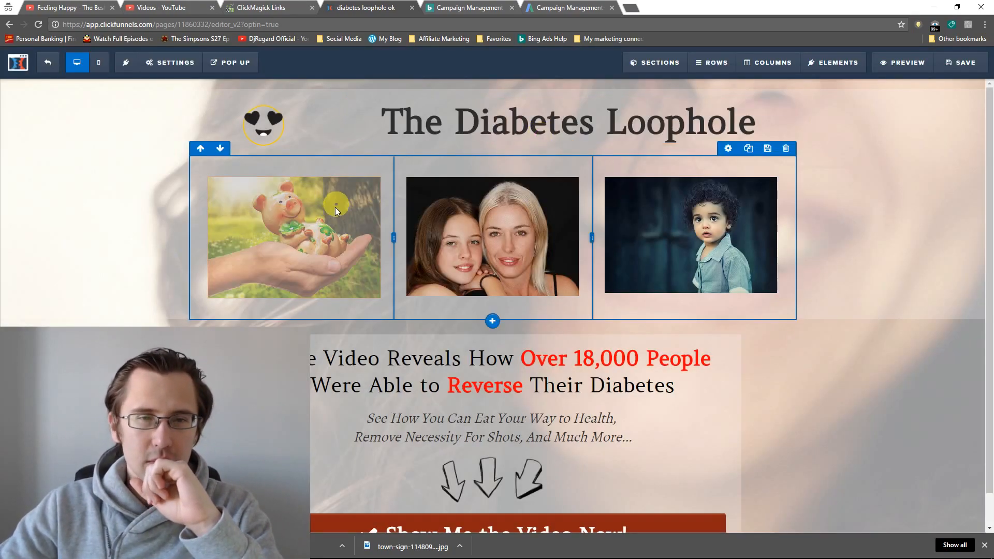
Look up the middle two-women photo's CSS ID, then reopen the Custom CSS editor
{"action": "left_click", "coordinate": [169, 62]}
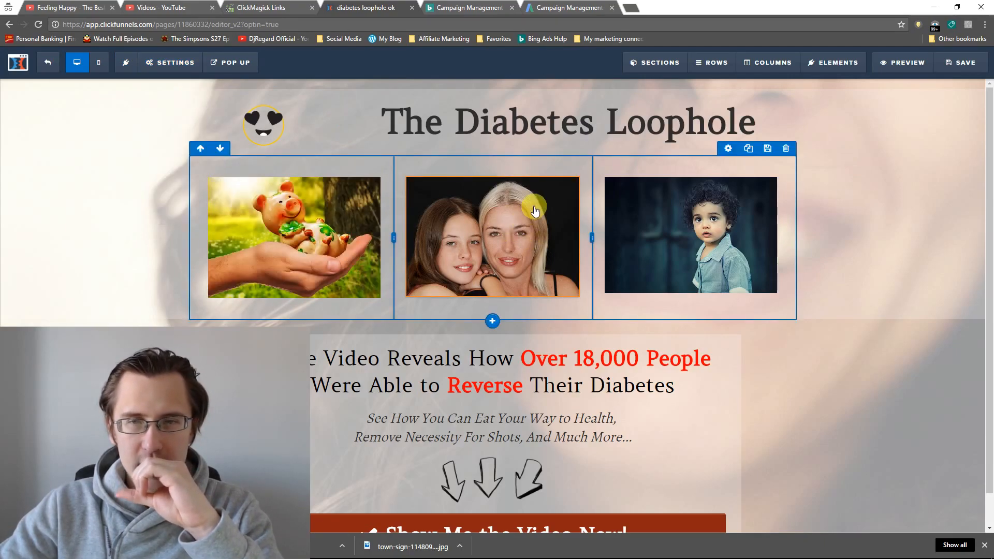
{"action": "mouse_move", "coordinate": [524, 233]}
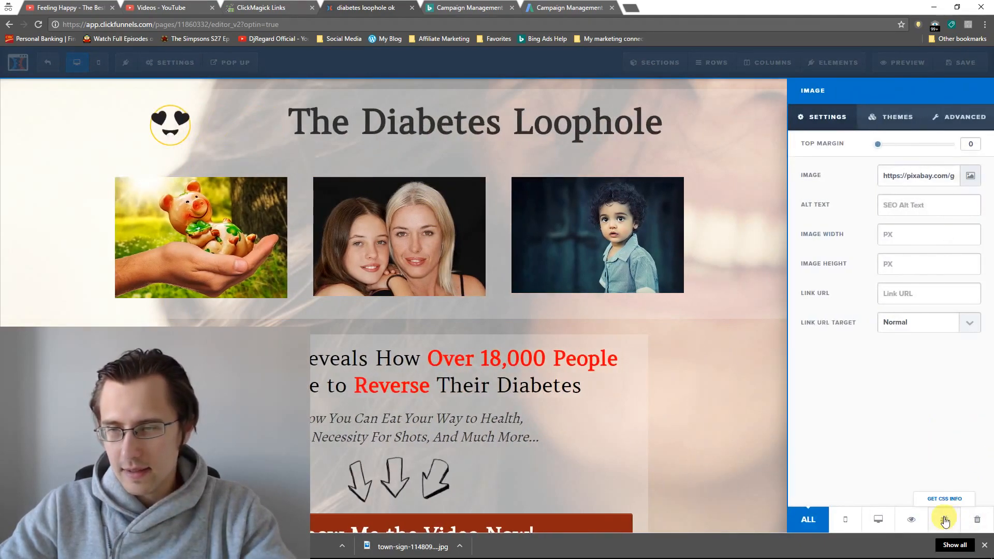
{"action": "left_click", "coordinate": [944, 499]}
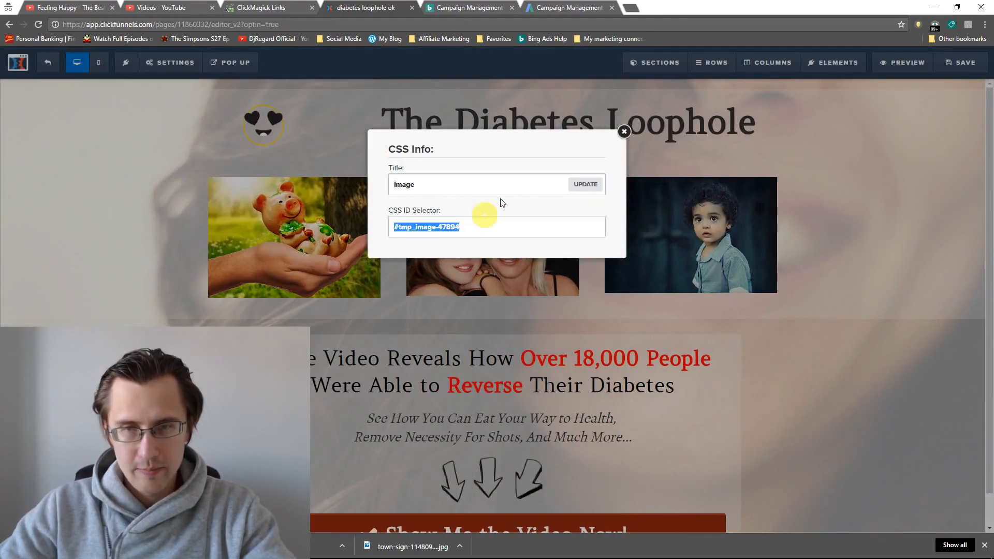
{"action": "left_click", "coordinate": [169, 62]}
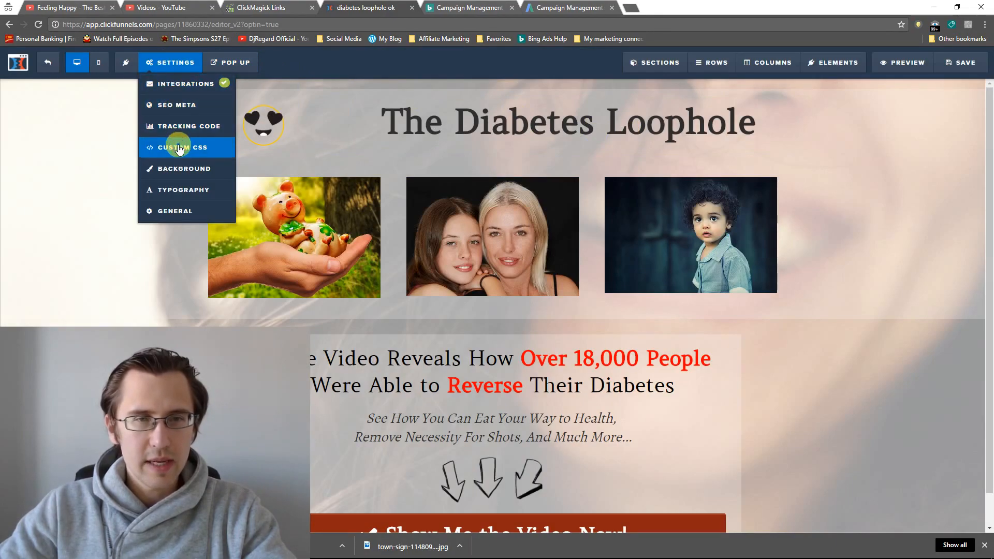
{"action": "left_click", "coordinate": [182, 147]}
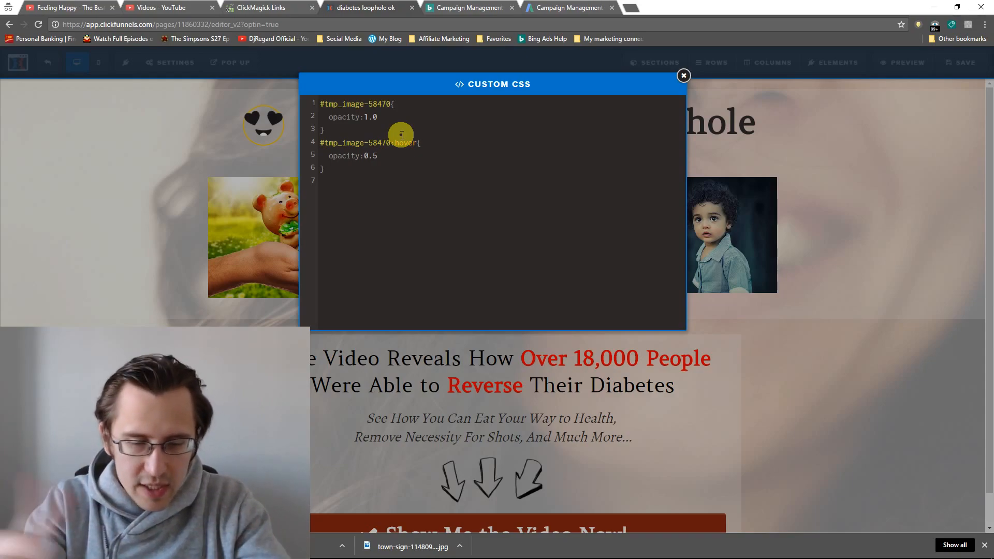
Add a #tmp_image-47894 rule with opacity 0.75 and begin a second #tmp_image-47894 block
{"action": "type", "text": "#tmp_image-47894"}
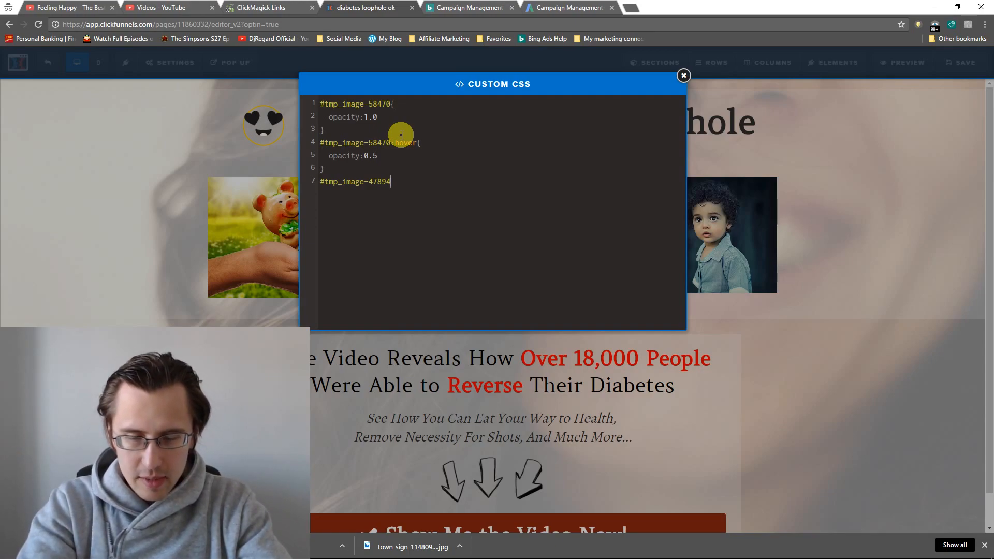
{"action": "type", "text": "{"}
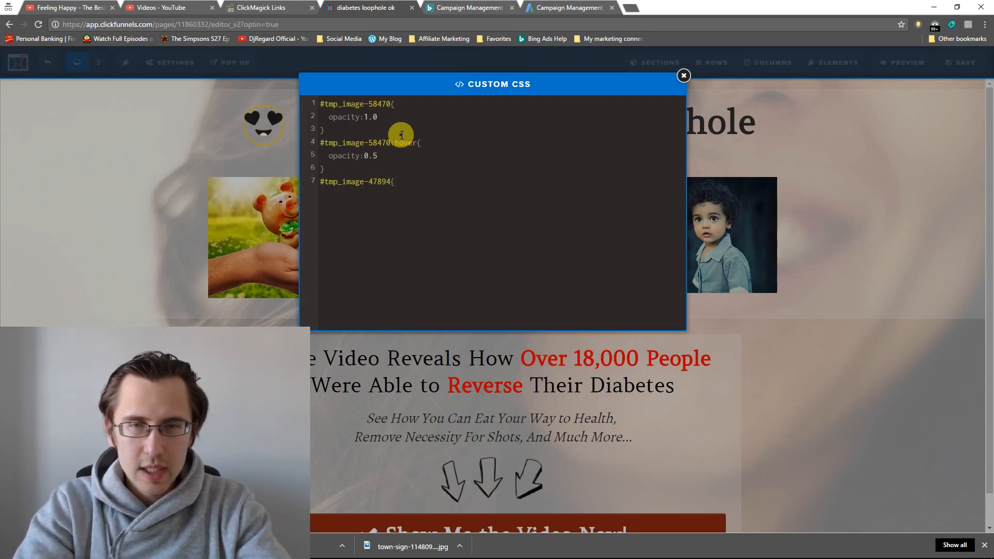
{"action": "type", "text": "opacity:"}
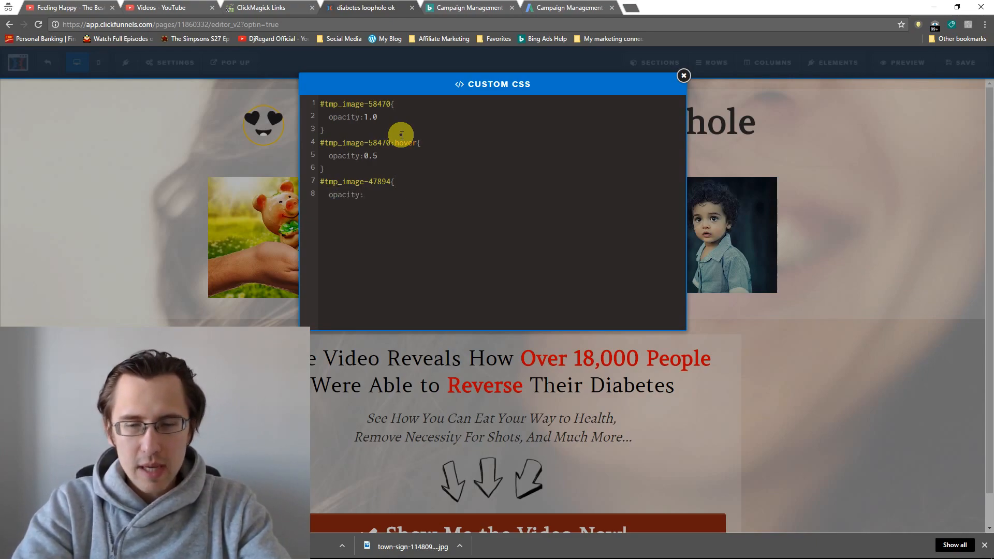
{"action": "type", "text": "0.75"}
{"action": "type", "text": "}"}
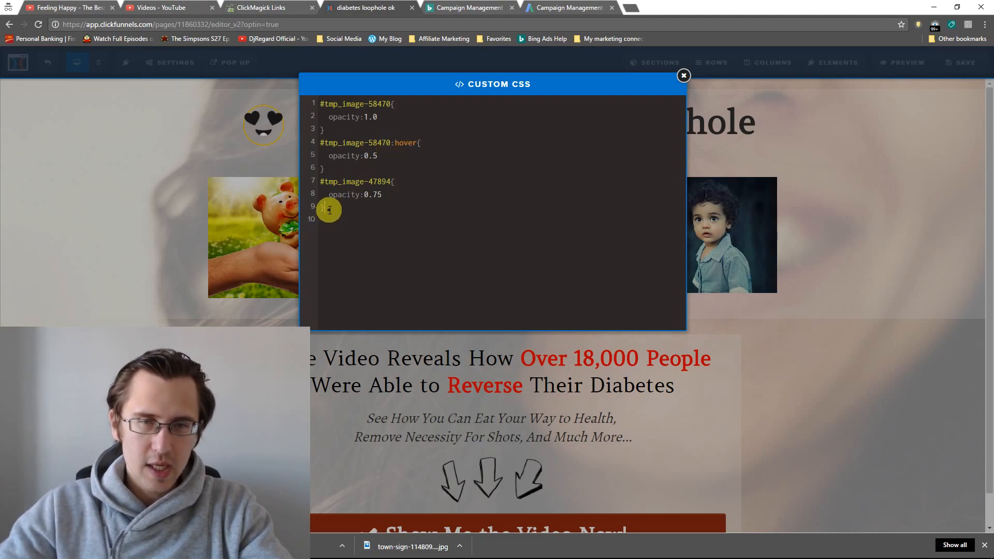
{"action": "type", "text": "#tmp_image-47894{"}
{"action": "type", "text": "opacity:0.25"}
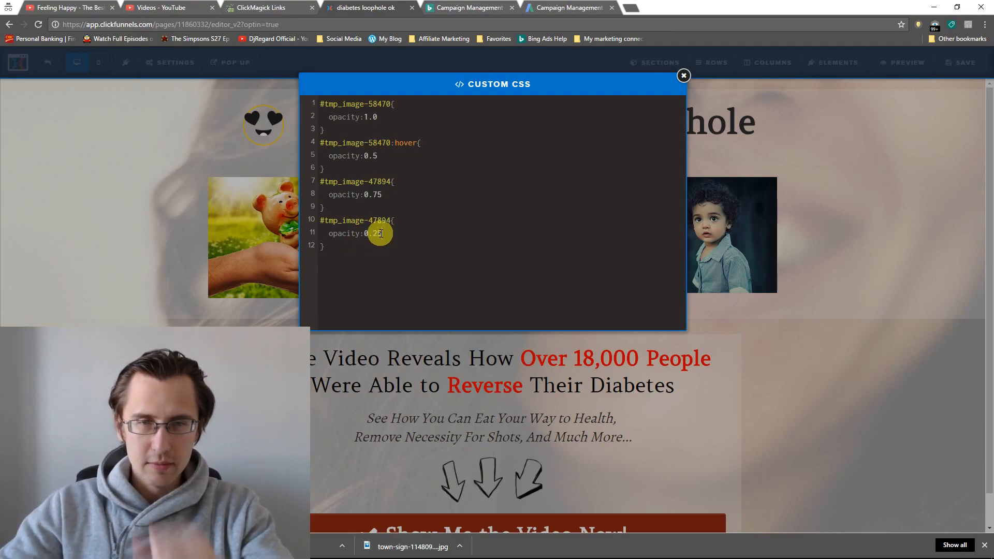
{"action": "left_click", "coordinate": [684, 76]}
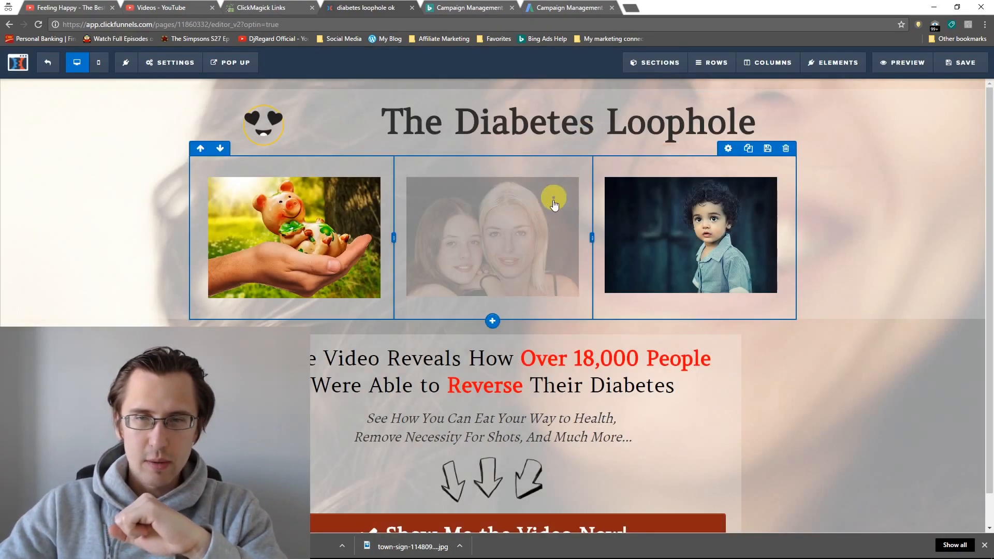
{"action": "left_click", "coordinate": [169, 62]}
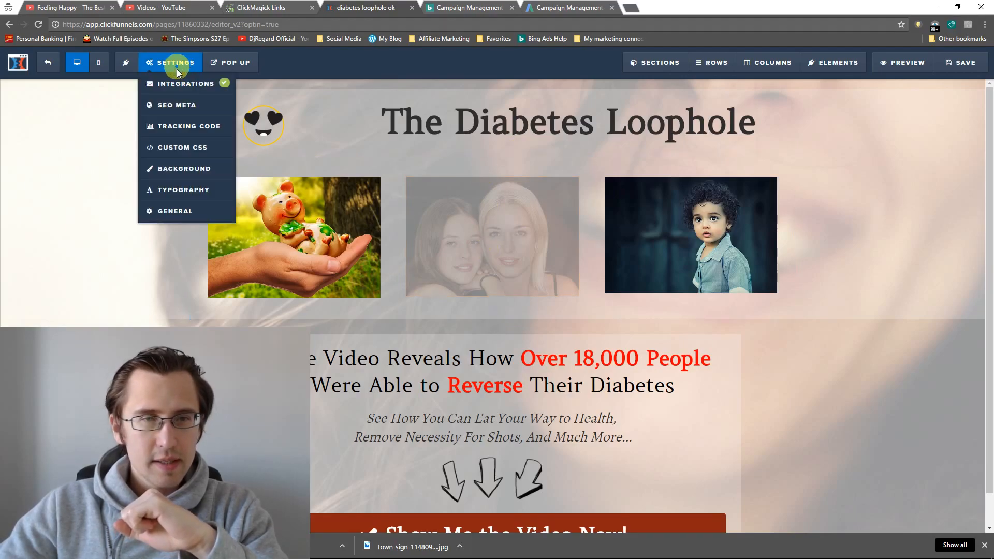
{"action": "left_click", "coordinate": [183, 147]}
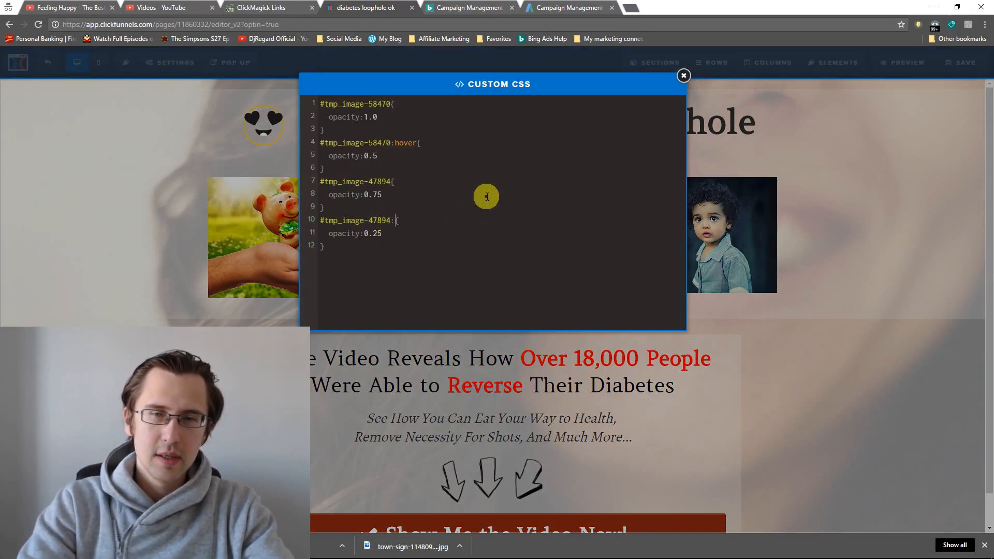
{"action": "type", "text": "hover{"}
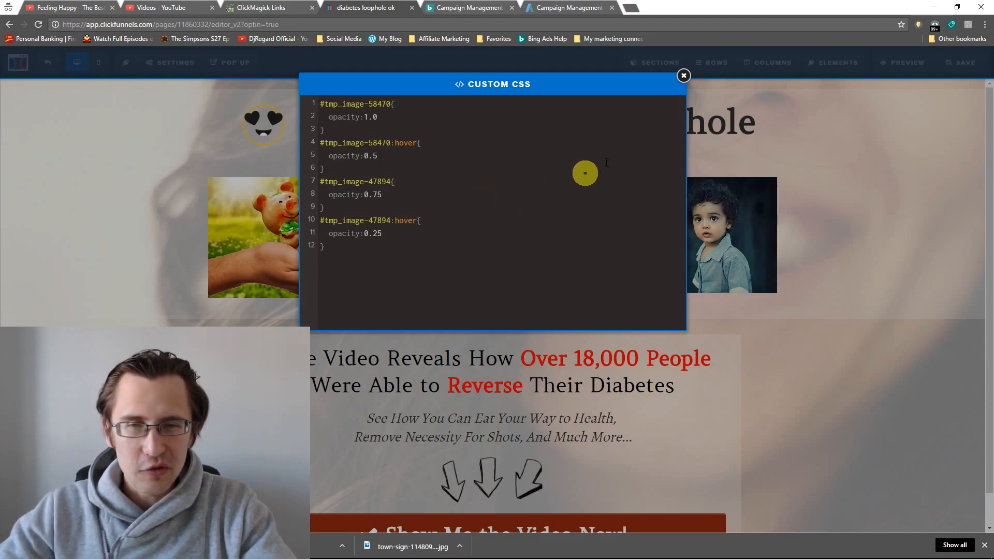
{"action": "left_click", "coordinate": [683, 75]}
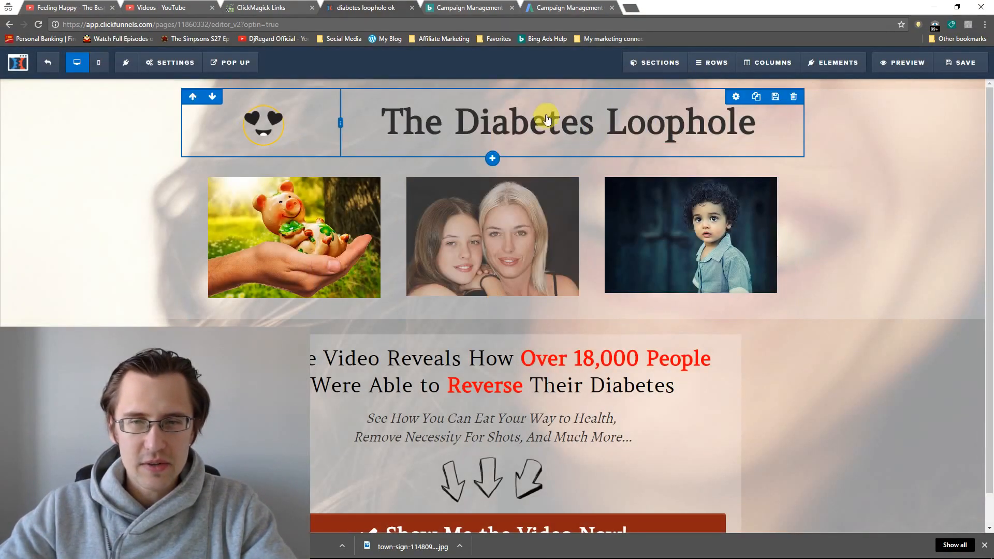
{"action": "left_click", "coordinate": [294, 237]}
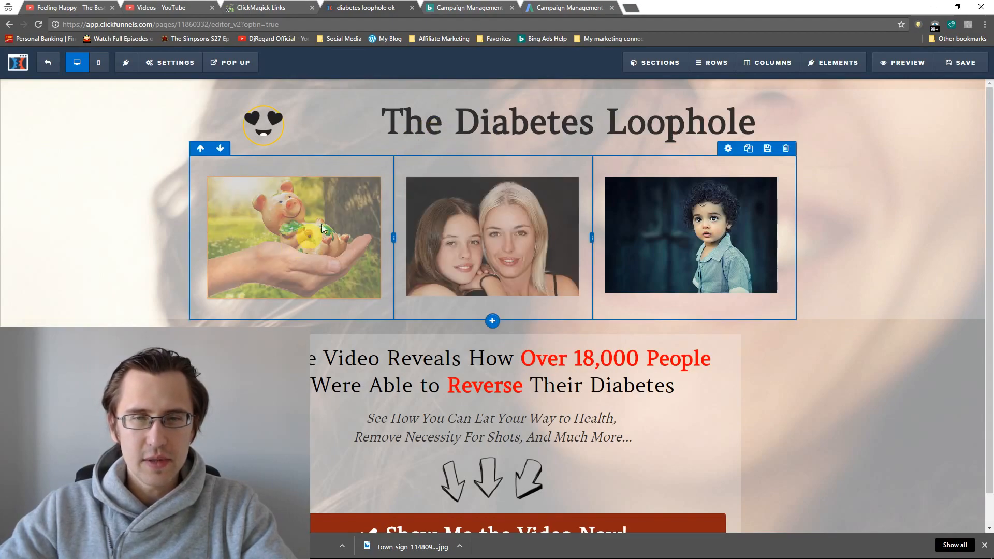
{"action": "left_click", "coordinate": [412, 360]}
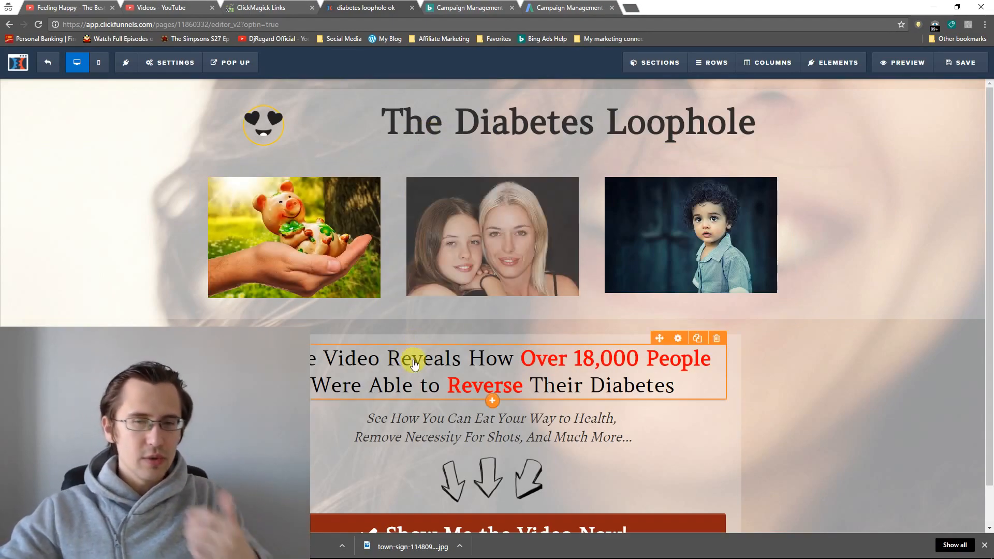
{"action": "left_click", "coordinate": [568, 123]}
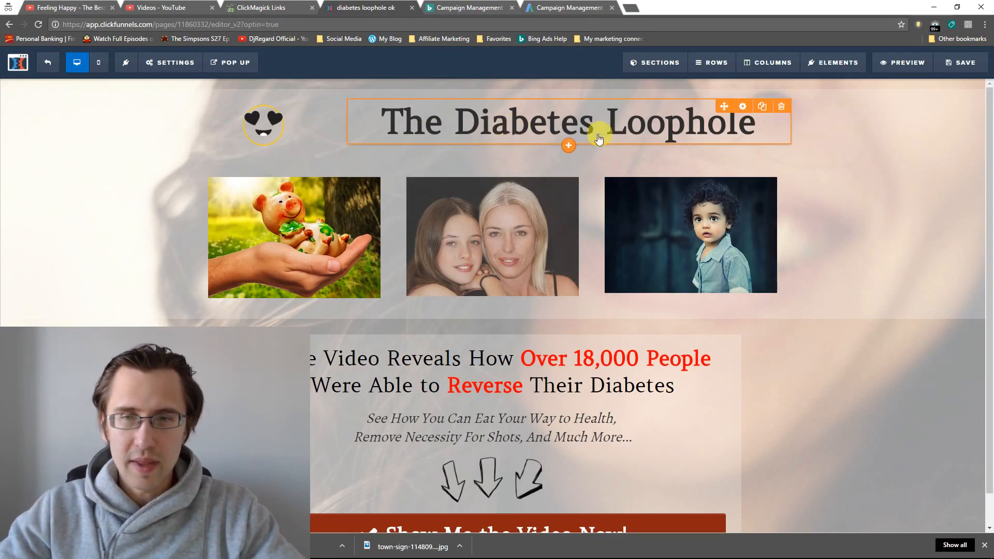
Retarget the final CSS rule to the headline #tmp_headline1-37906 so it fades to 0.25 on hover
{"action": "left_click", "coordinate": [742, 106]}
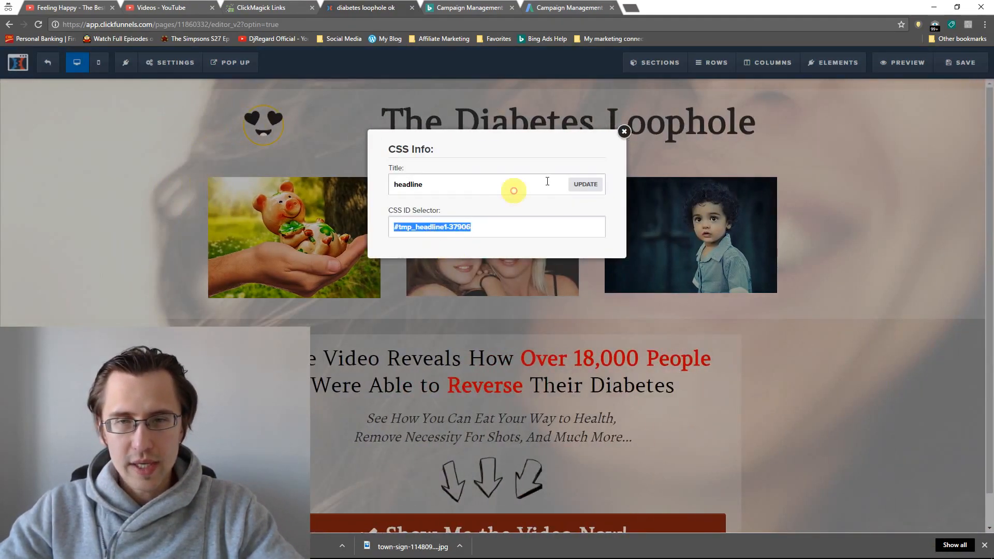
{"action": "left_click", "coordinate": [169, 62]}
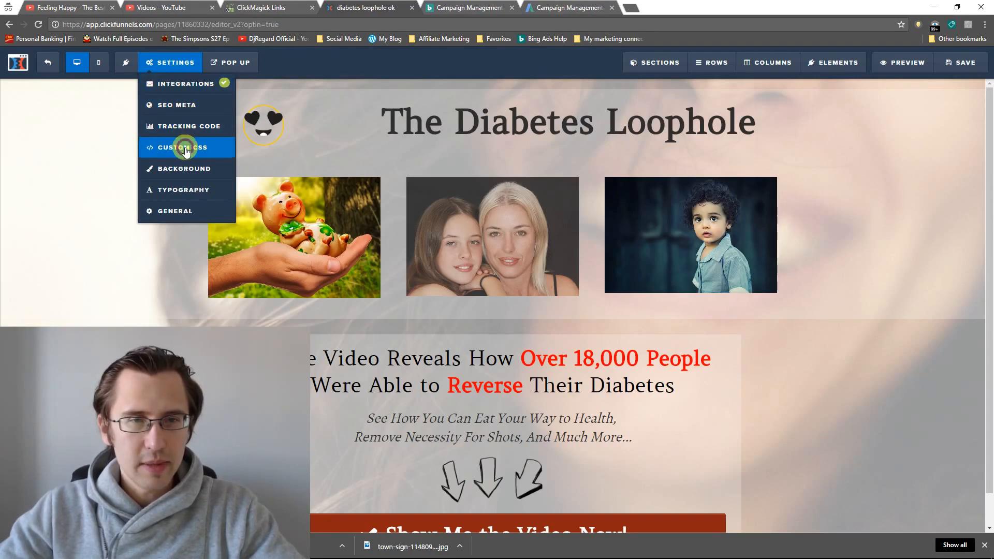
{"action": "left_click", "coordinate": [182, 147]}
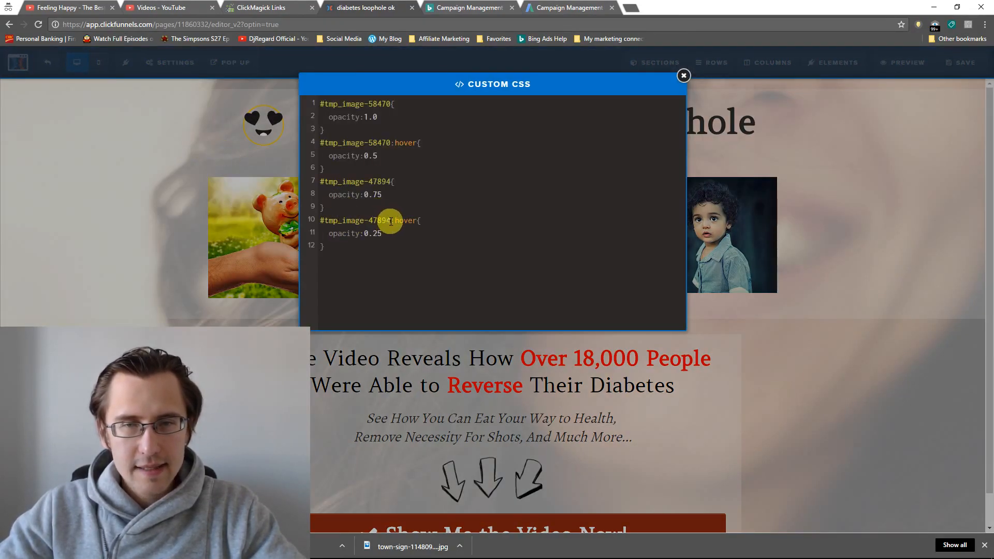
{"action": "type", "text": "tmp_headline1-37906"}
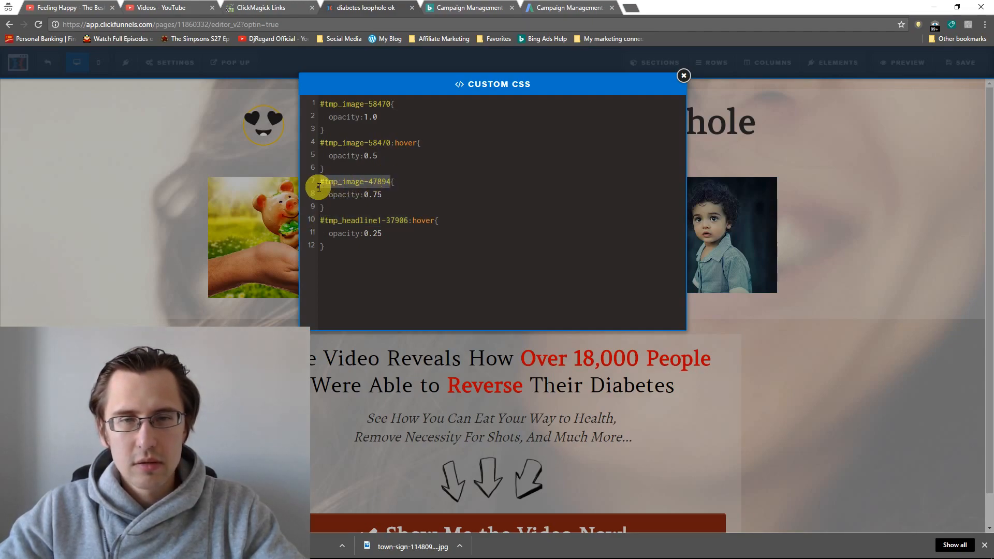
{"action": "left_click", "coordinate": [683, 75]}
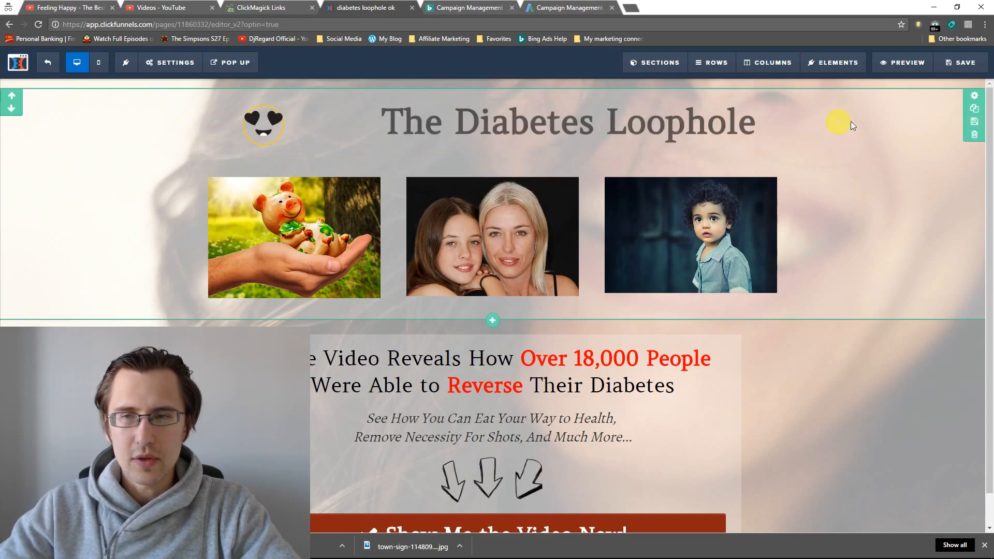
{"action": "mouse_move", "coordinate": [761, 355]}
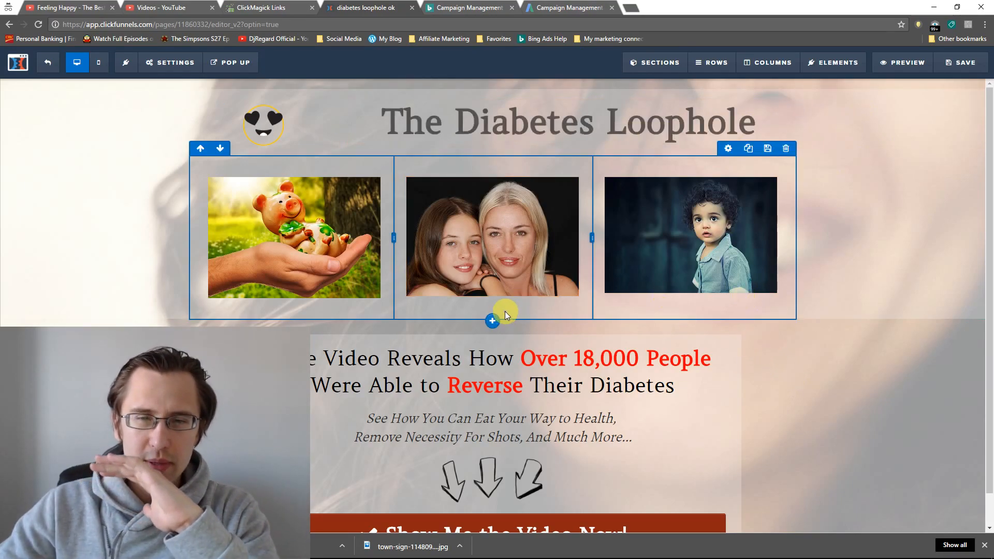
Add a new row directly below the three-photo row
{"action": "left_click", "coordinate": [710, 63]}
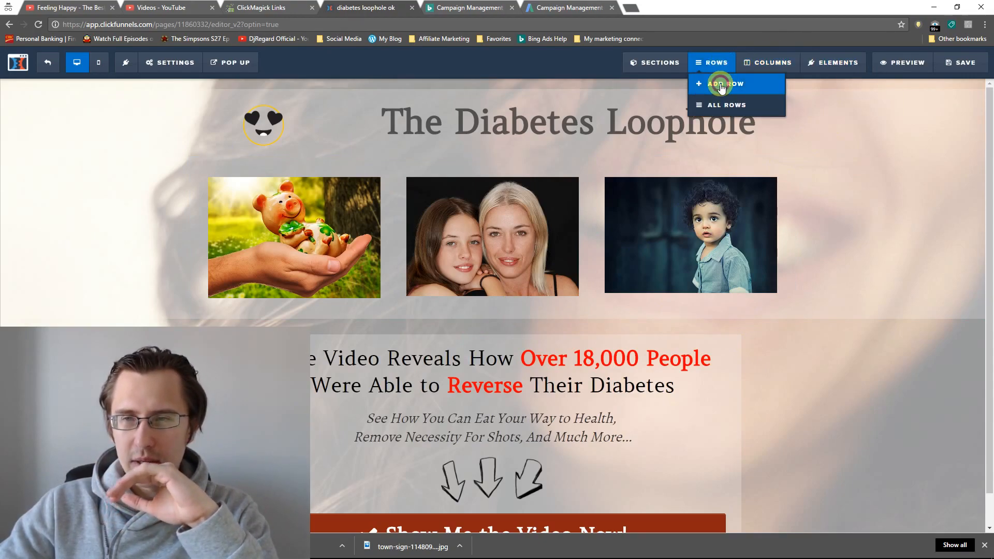
{"action": "left_click", "coordinate": [725, 83]}
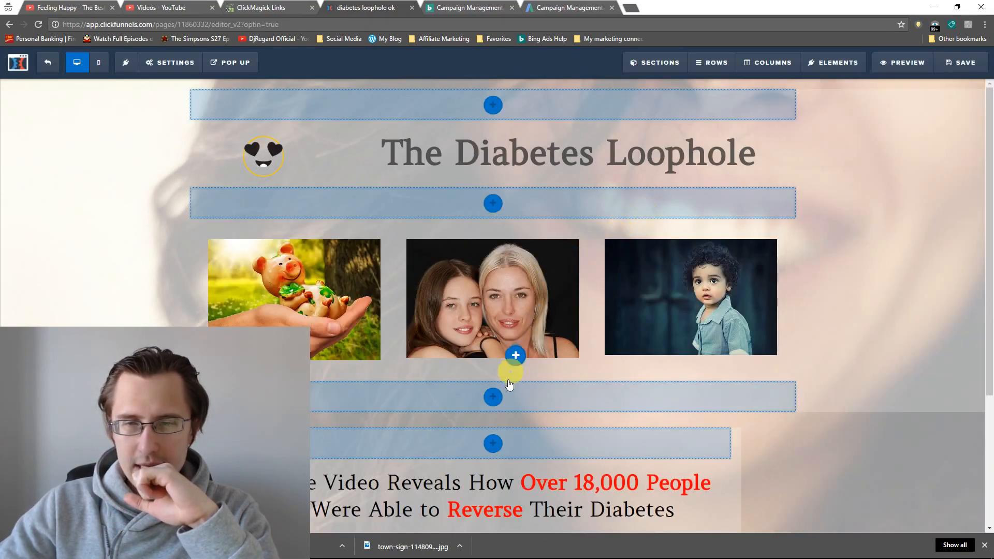
{"action": "scroll", "scroll_direction": "down", "scroll_amount": 3}
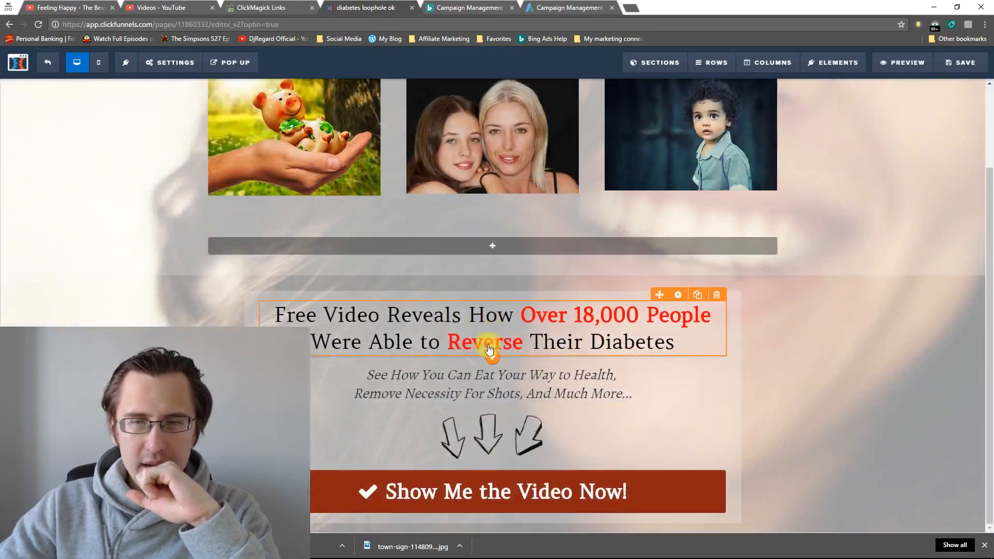
{"action": "left_click", "coordinate": [492, 245]}
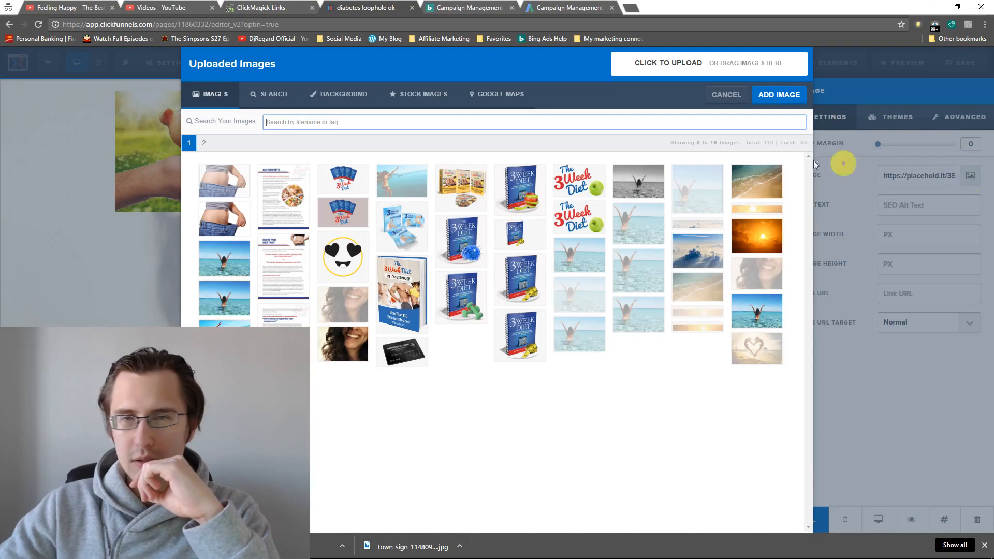
Insert the large laughing-girl photo into the new row and copy its CSS ID
{"action": "left_click", "coordinate": [274, 94]}
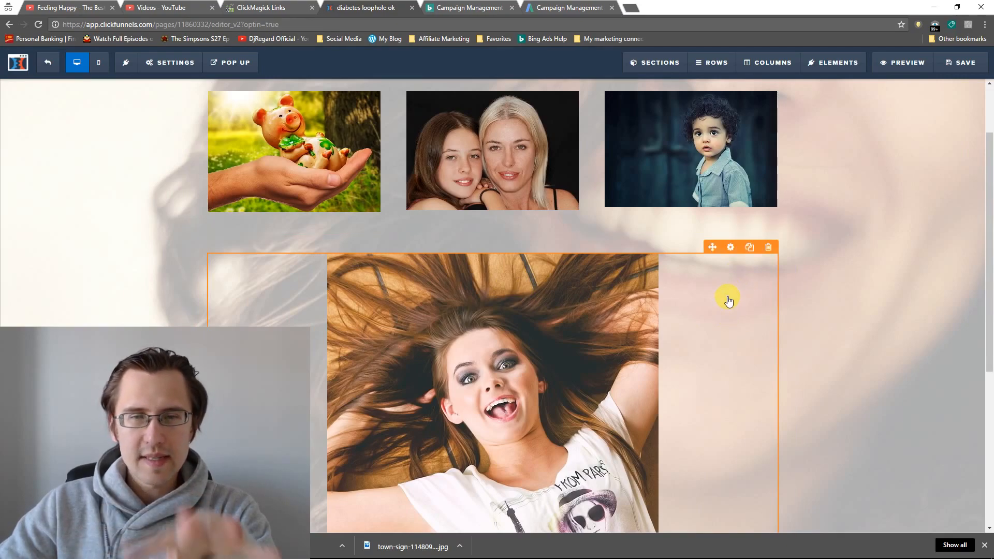
{"action": "mouse_move", "coordinate": [666, 339]}
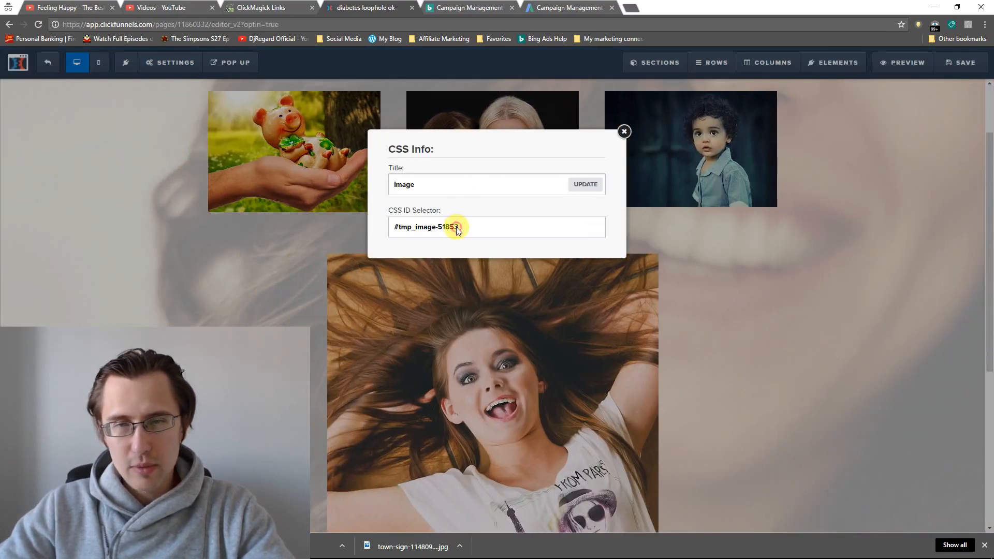
{"action": "triple_click", "coordinate": [431, 227]}
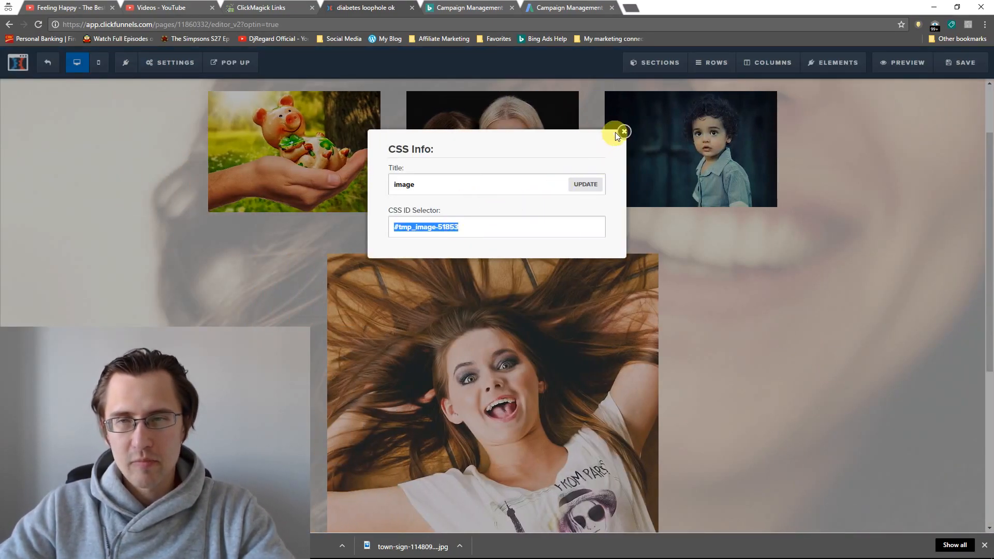
{"action": "left_click", "coordinate": [623, 131]}
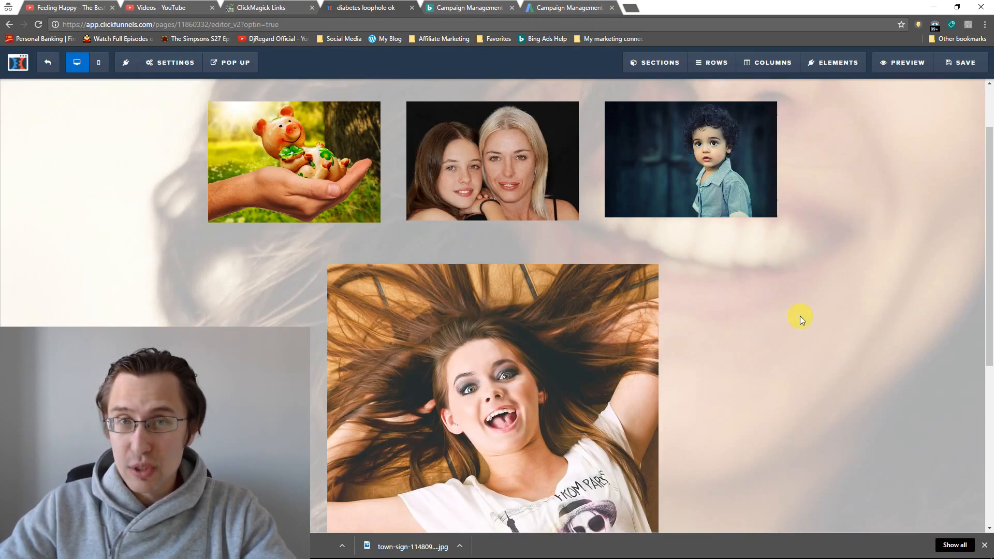
In Custom CSS, retarget the 0.75 opacity and 0.25 hover rules to #tmp_image-51853
{"action": "left_click", "coordinate": [170, 62]}
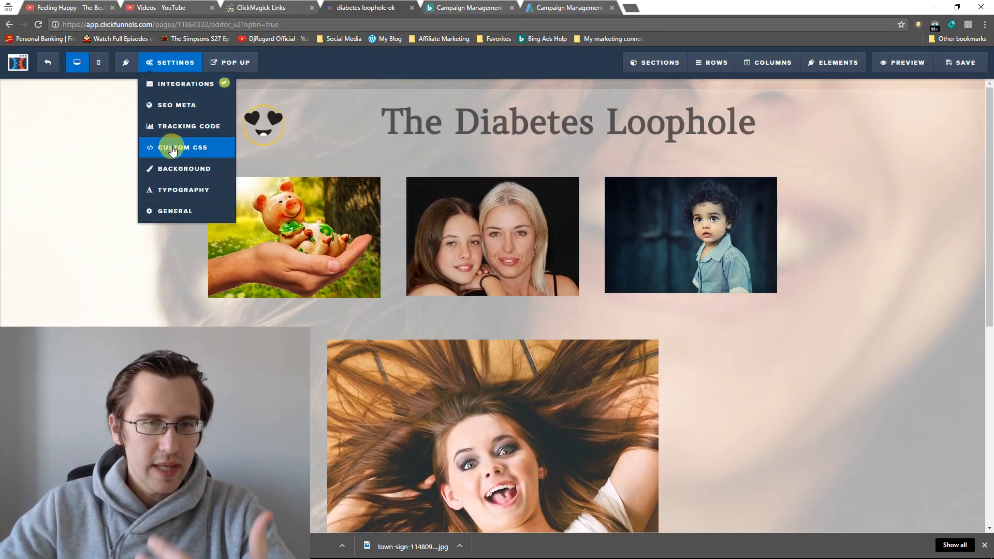
{"action": "left_click", "coordinate": [180, 147]}
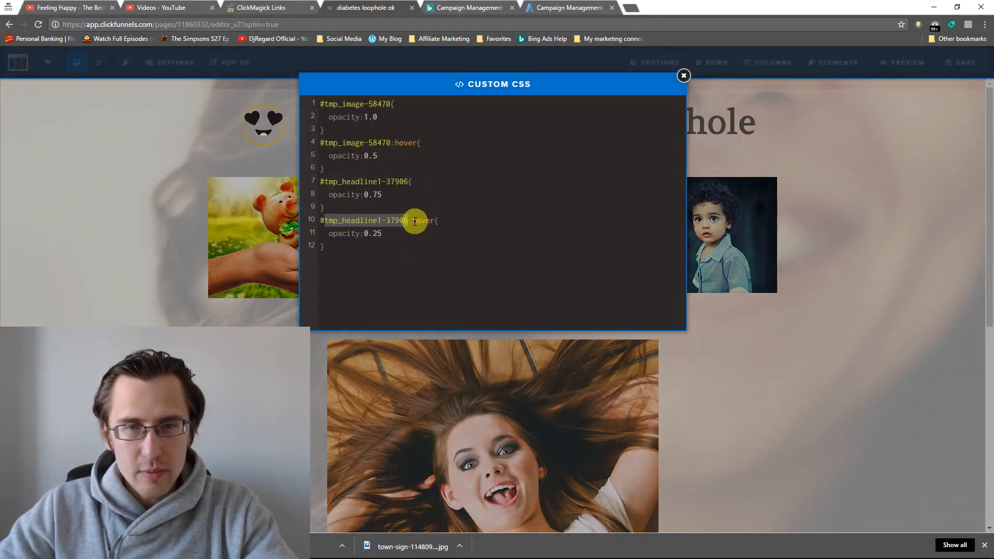
{"action": "type", "text": "##tmp_image-51853{"}
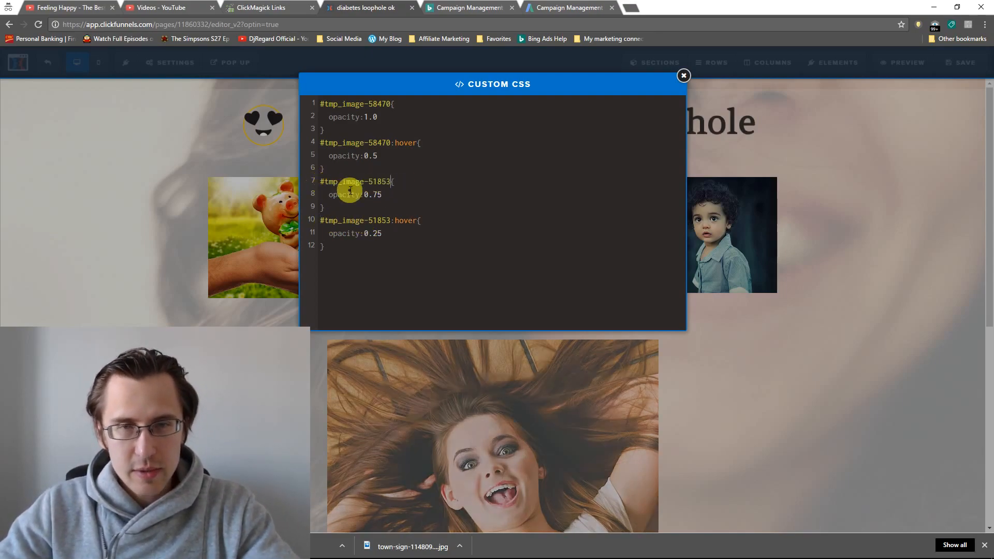
{"action": "left_click", "coordinate": [683, 76]}
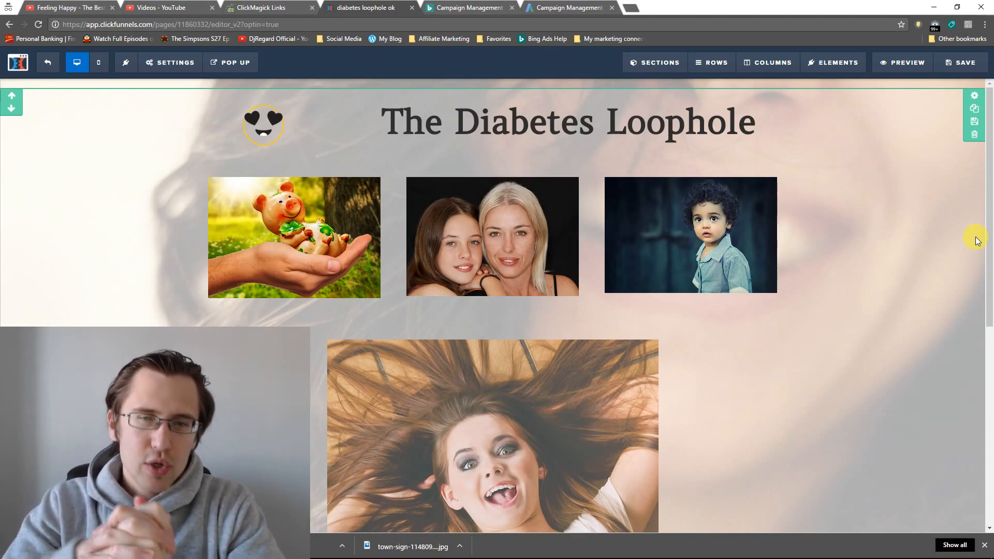
{"action": "left_click", "coordinate": [710, 426]}
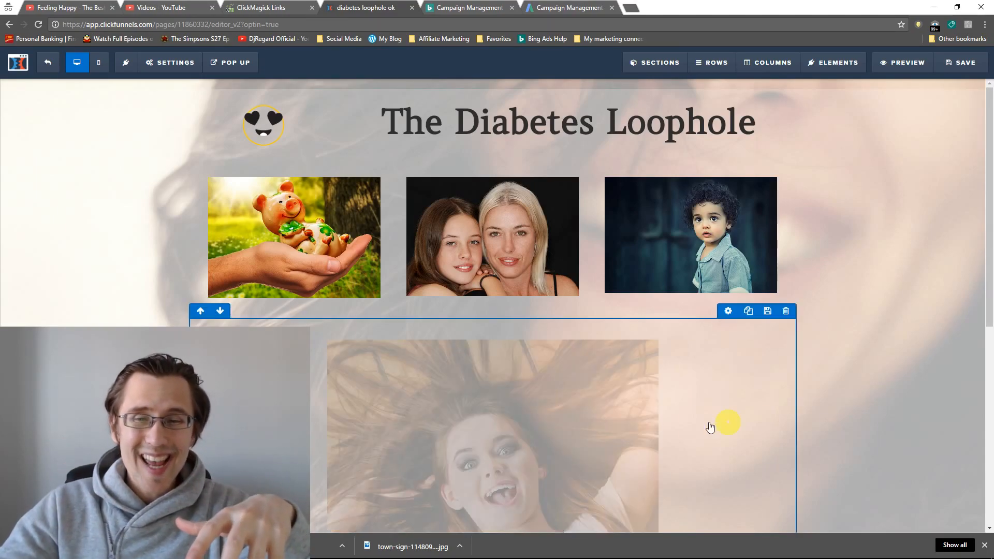
{"action": "scroll", "scroll_direction": "down", "scroll_amount": 3}
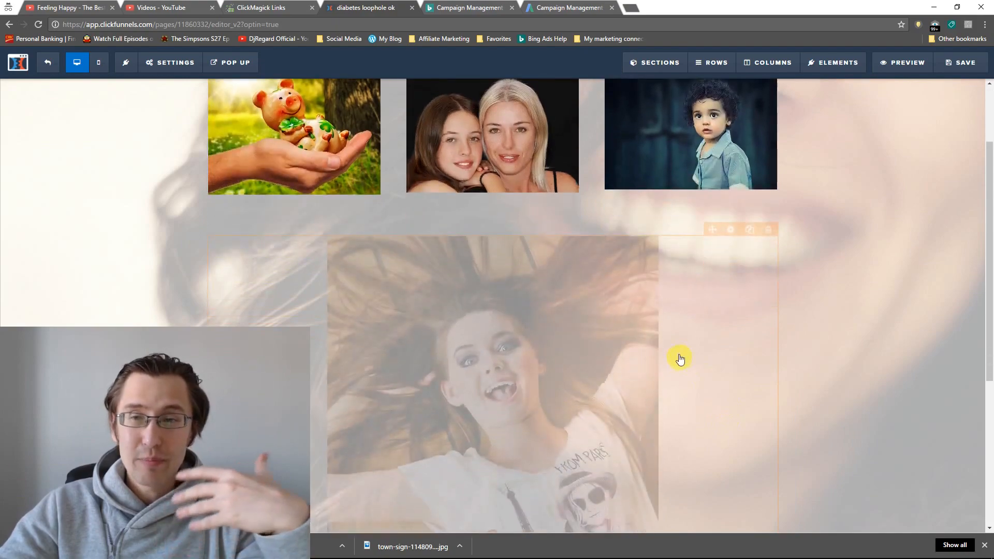
{"action": "scroll", "scroll_direction": "down", "scroll_amount": 3}
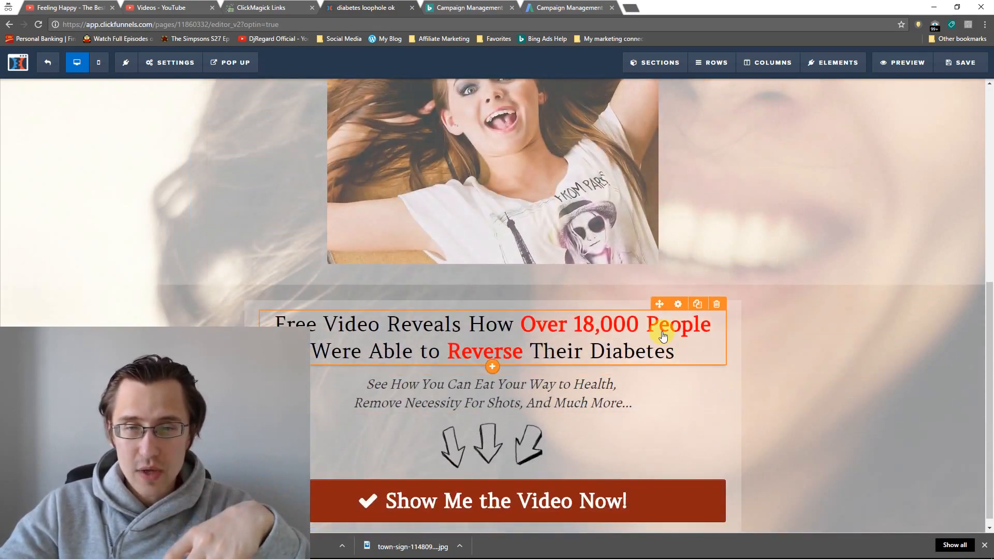
{"action": "mouse_move", "coordinate": [696, 303]}
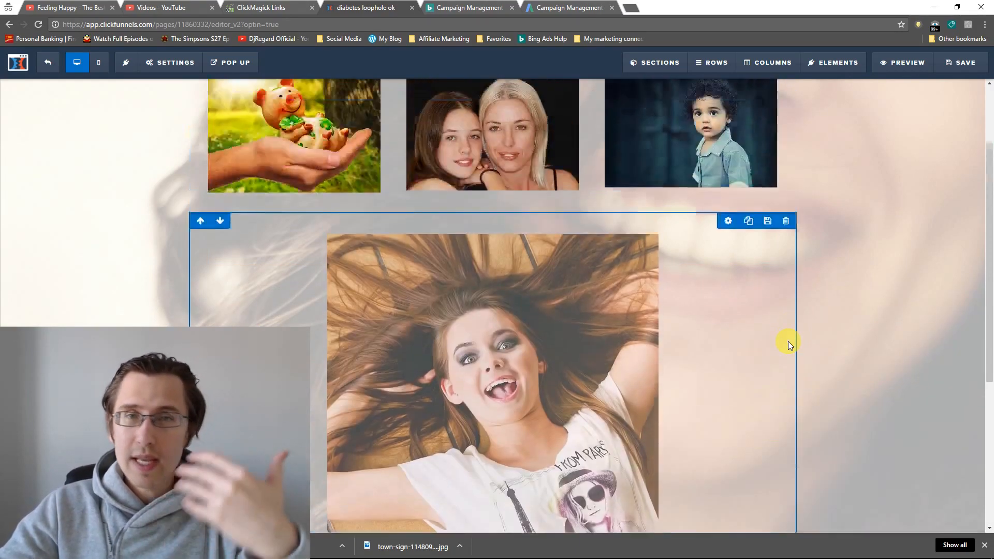
{"action": "scroll", "scroll_direction": "up", "scroll_amount": 3}
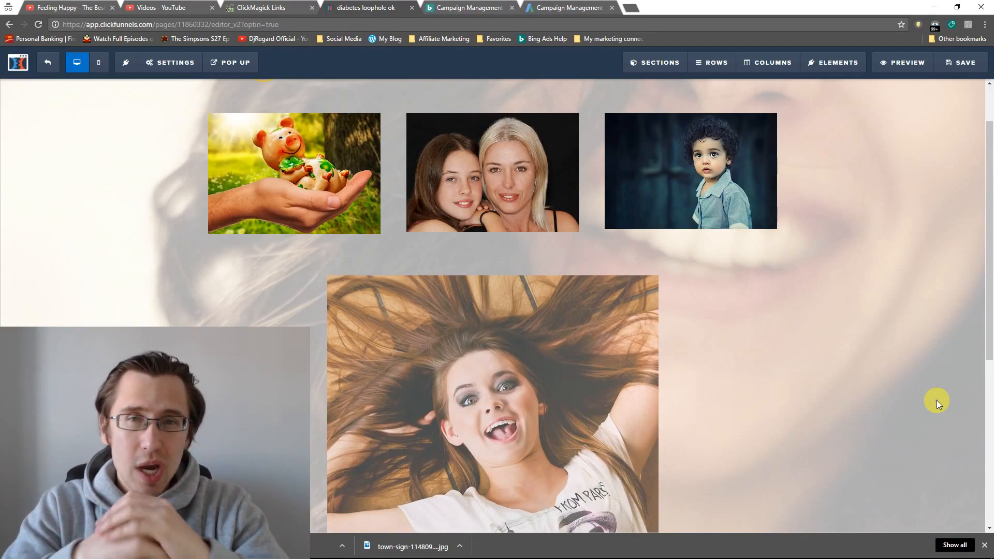